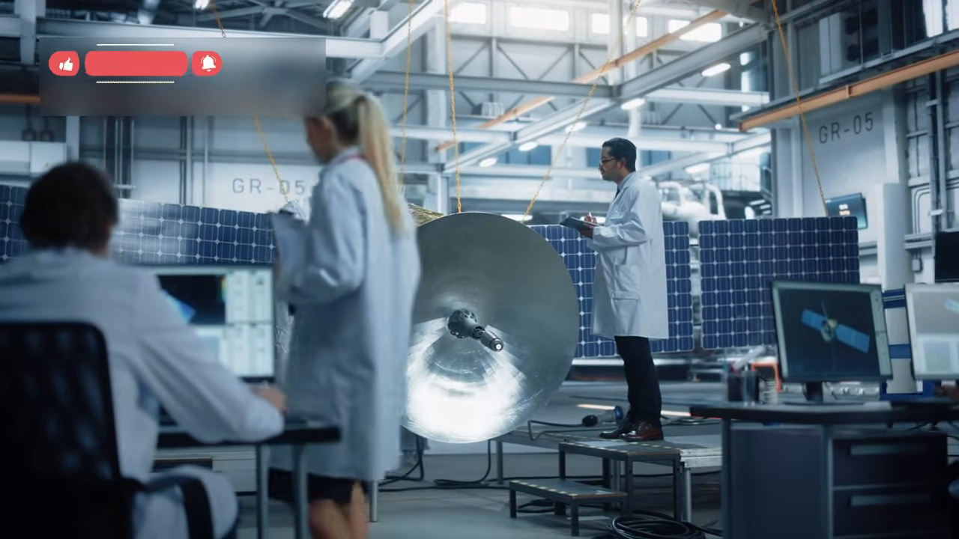
left_click(136, 63)
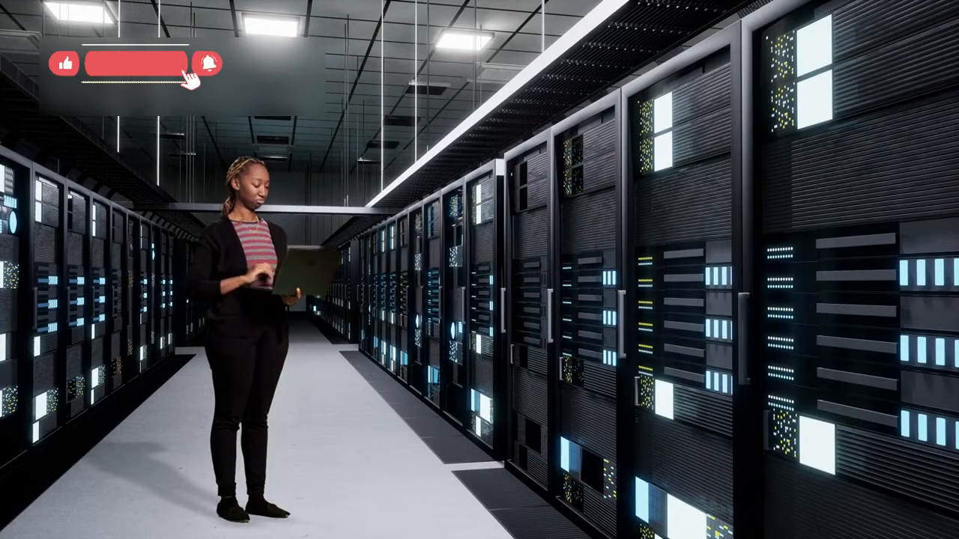
left_click(138, 62)
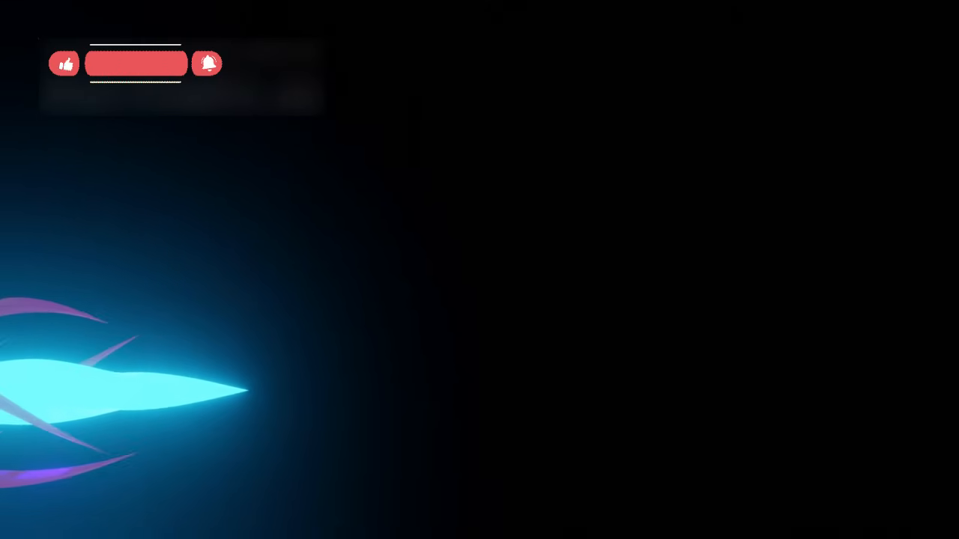
left_click(135, 63)
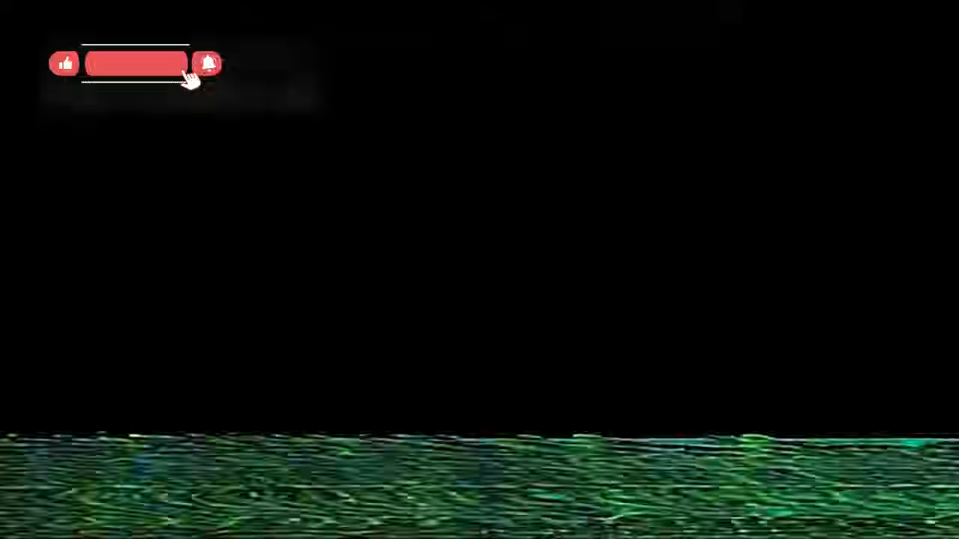
left_click(135, 63)
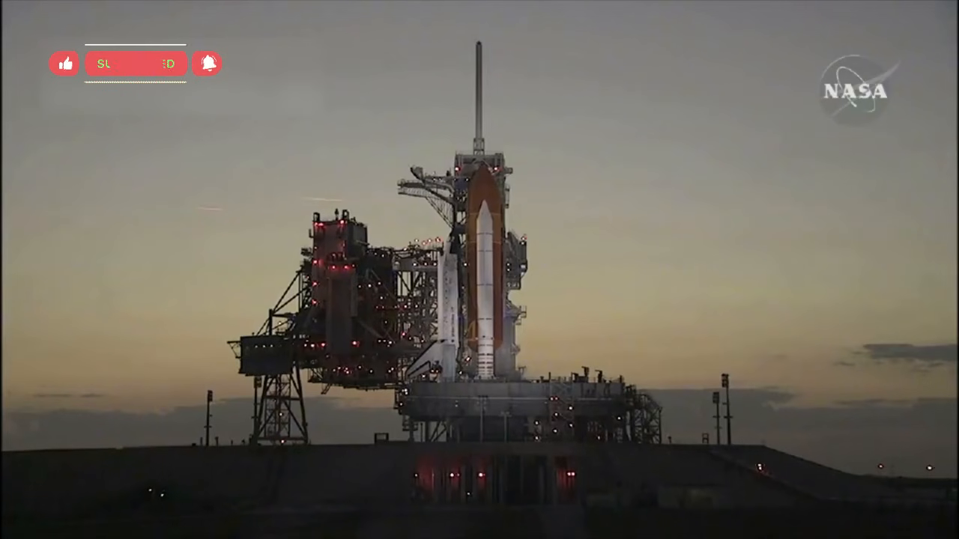
left_click(136, 63)
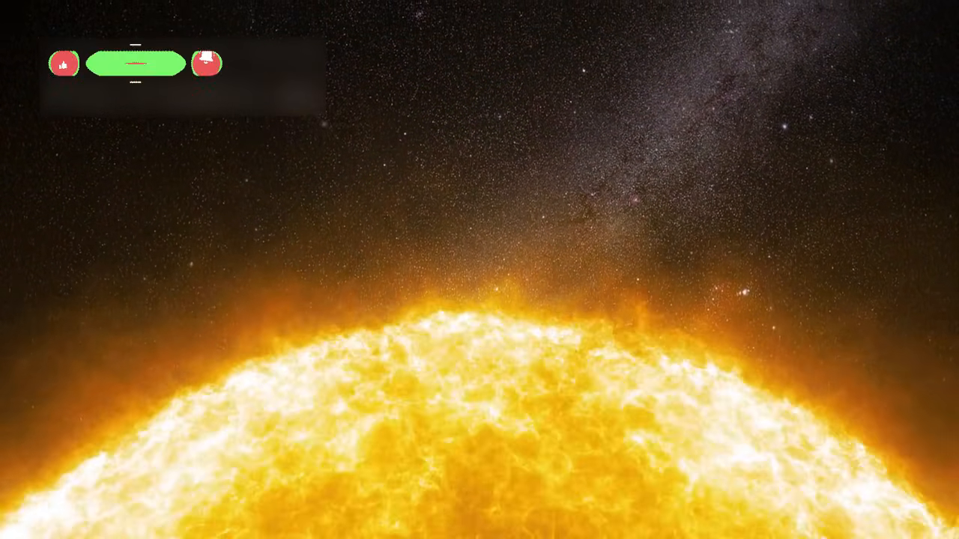
left_click(135, 63)
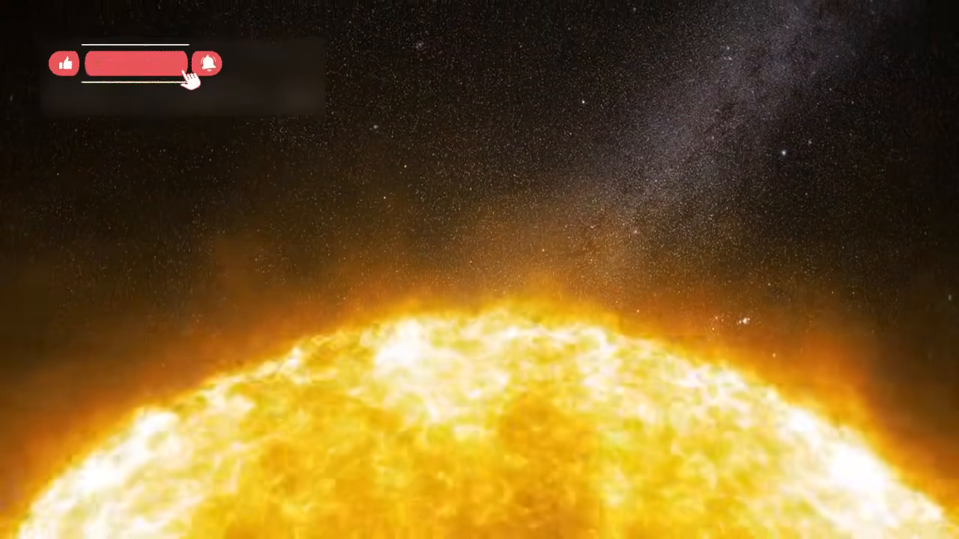
left_click(135, 63)
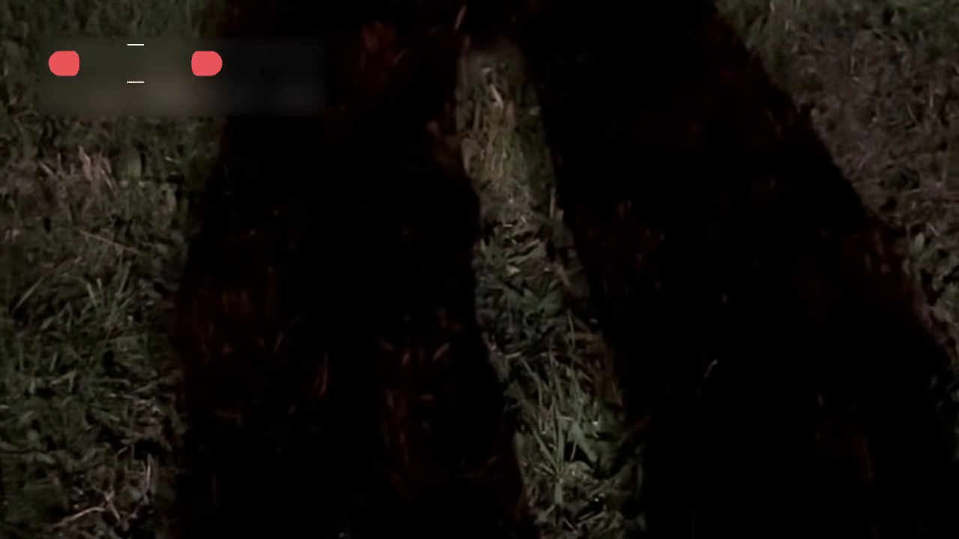
left_click(136, 63)
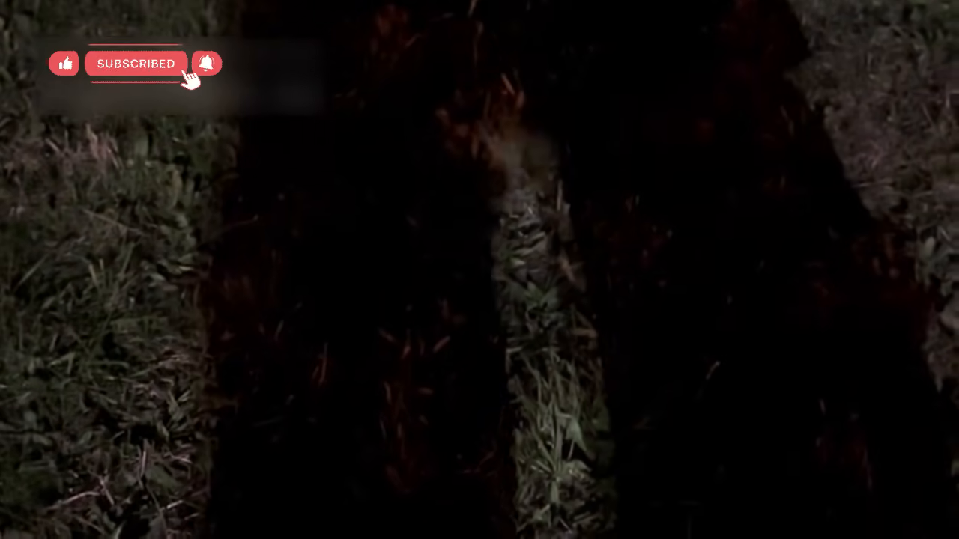
left_click(135, 63)
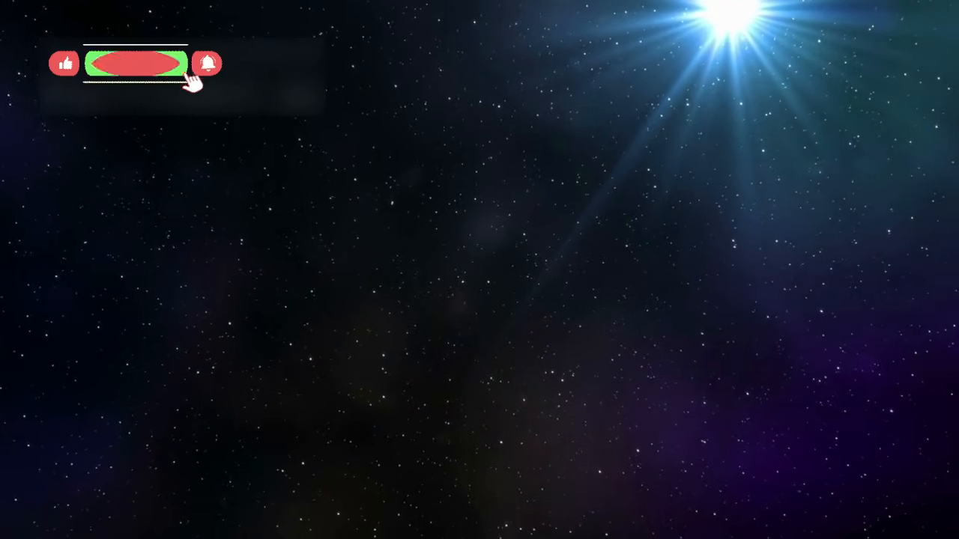
left_click(135, 63)
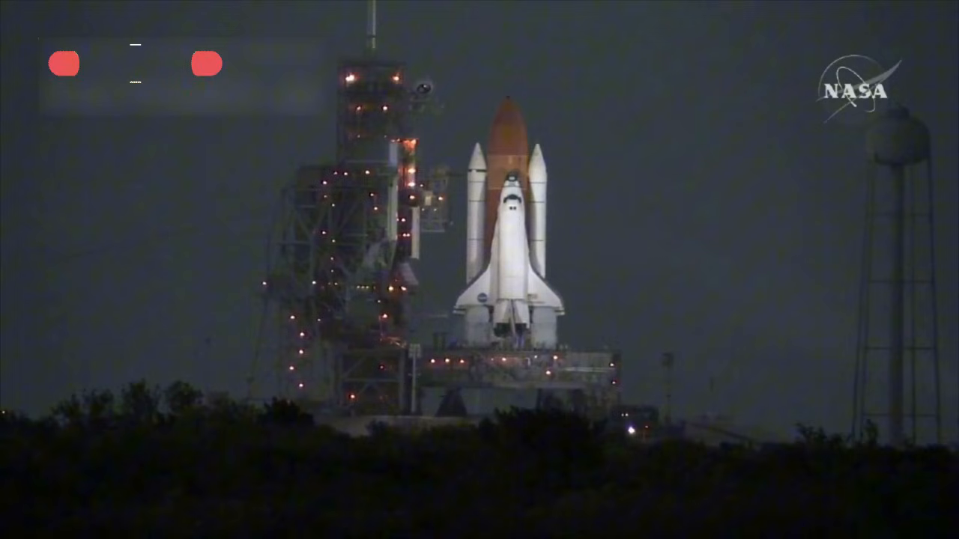
left_click(135, 63)
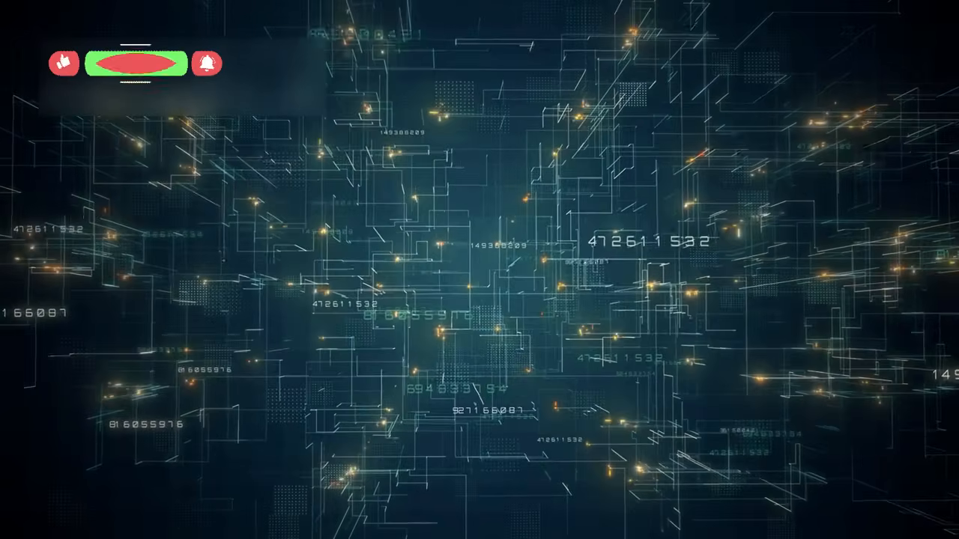
left_click(136, 63)
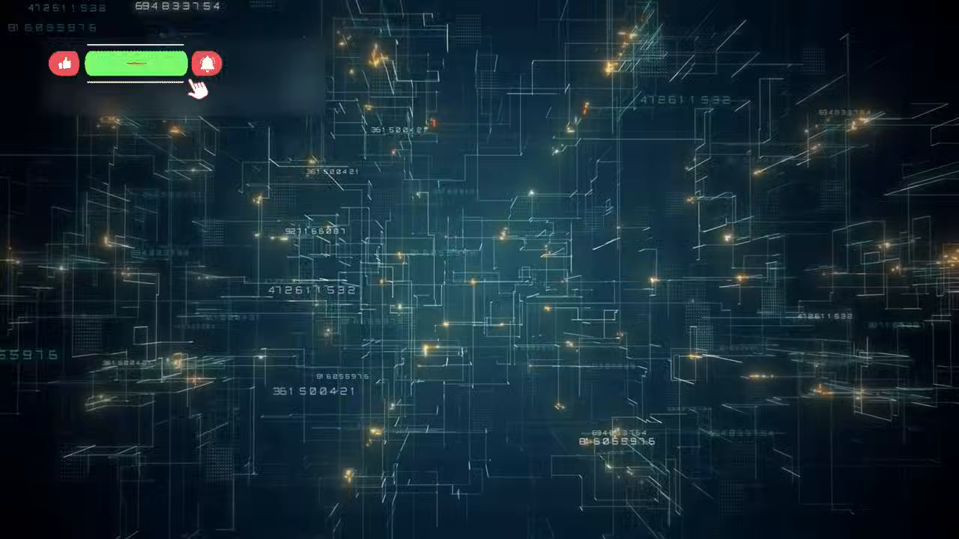
left_click(136, 63)
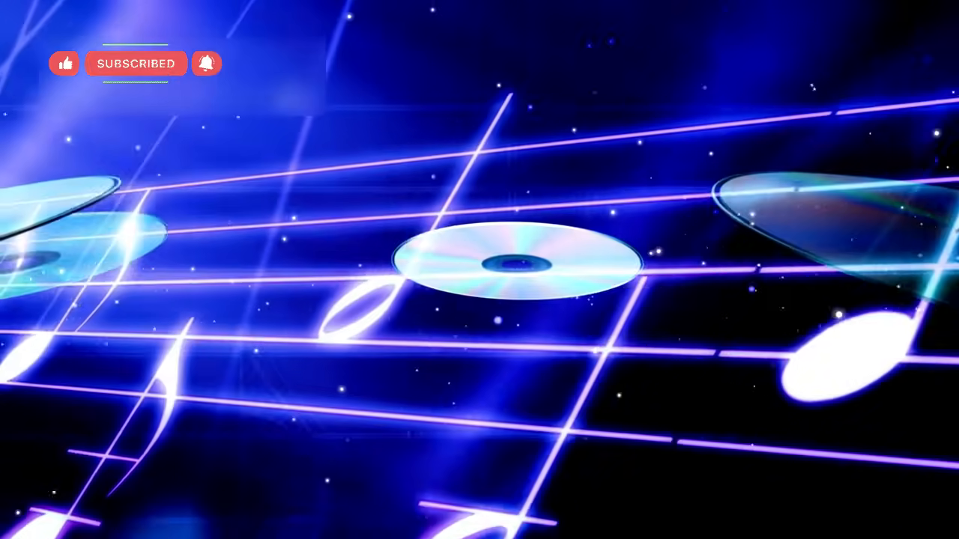
left_click(136, 63)
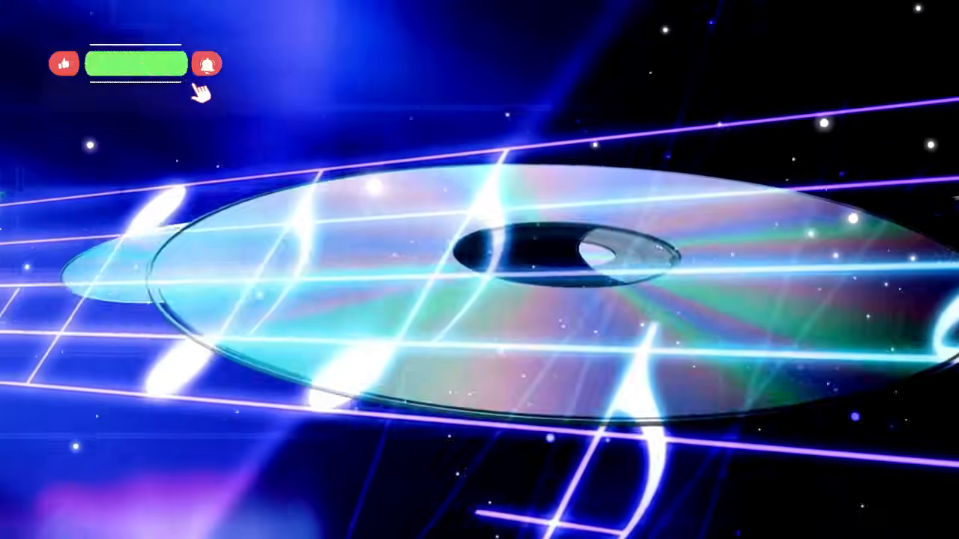
left_click(137, 63)
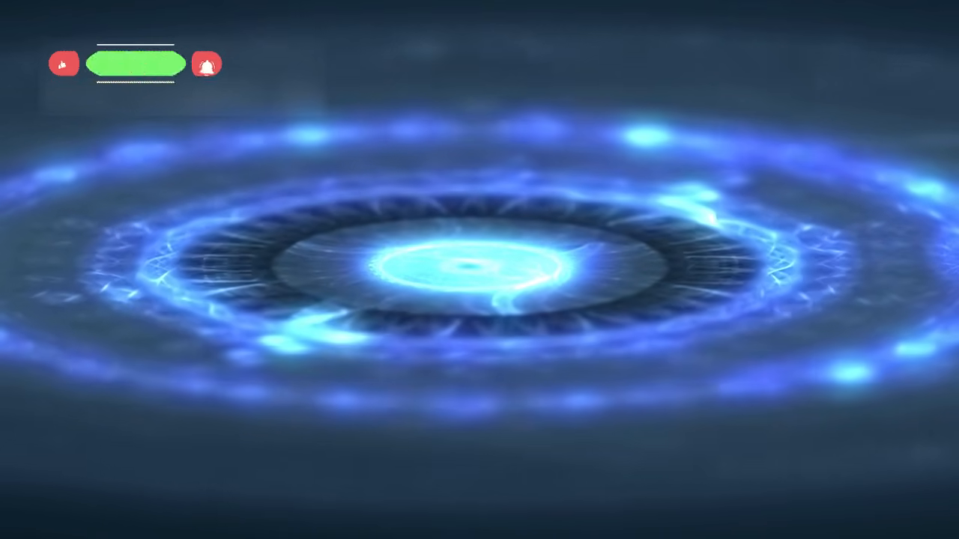
left_click(137, 63)
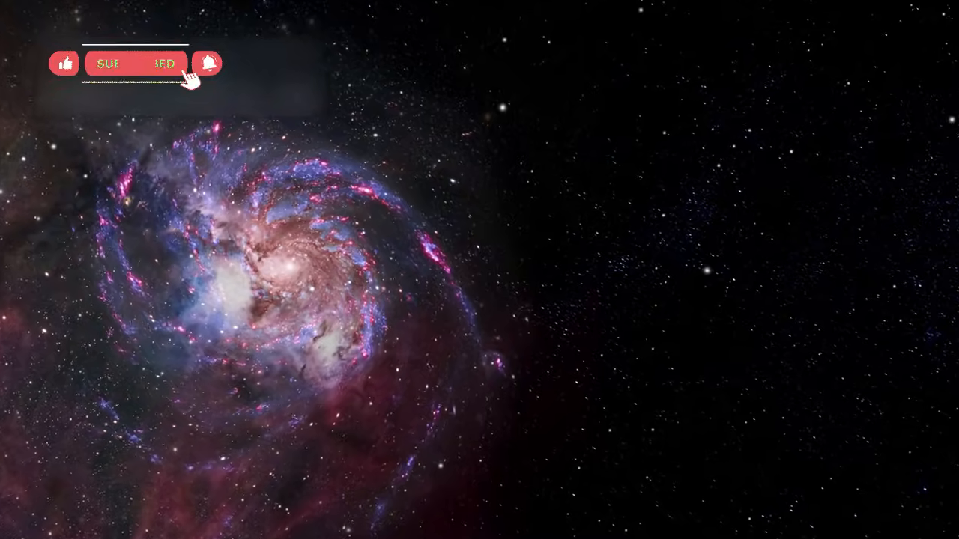
left_click(136, 63)
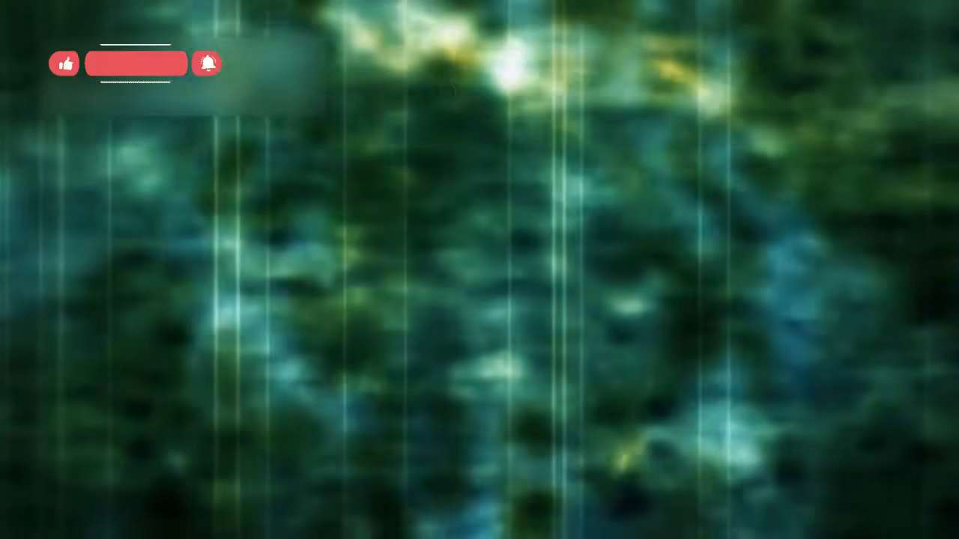
left_click(134, 63)
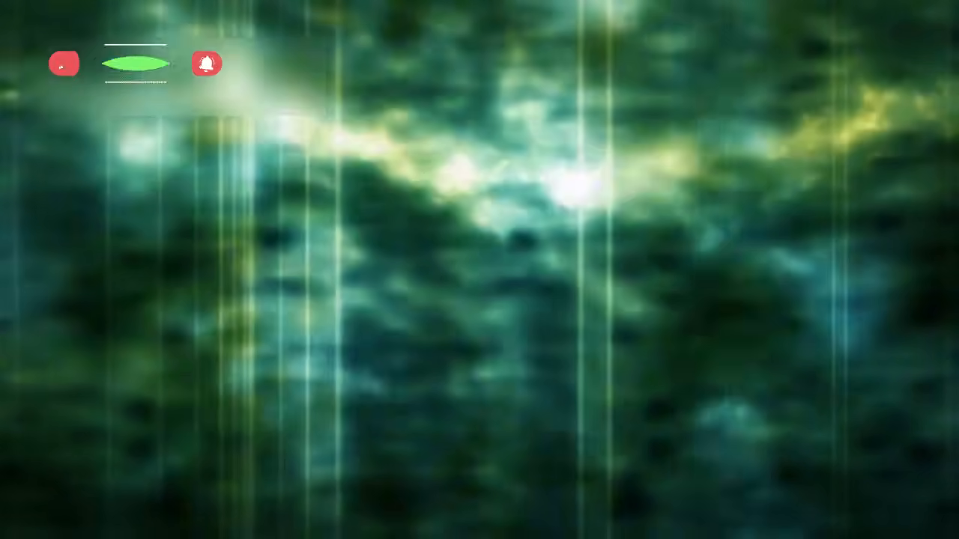
left_click(136, 63)
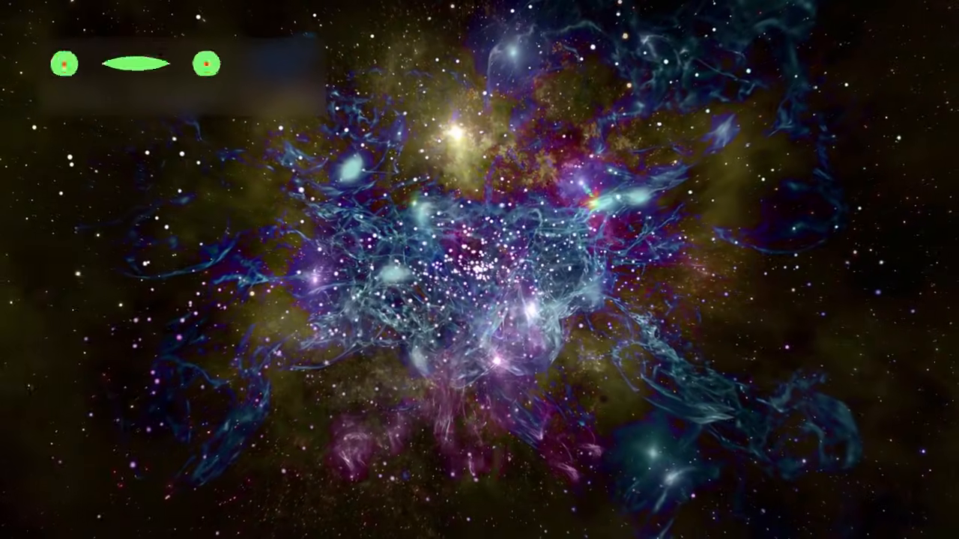
left_click(136, 63)
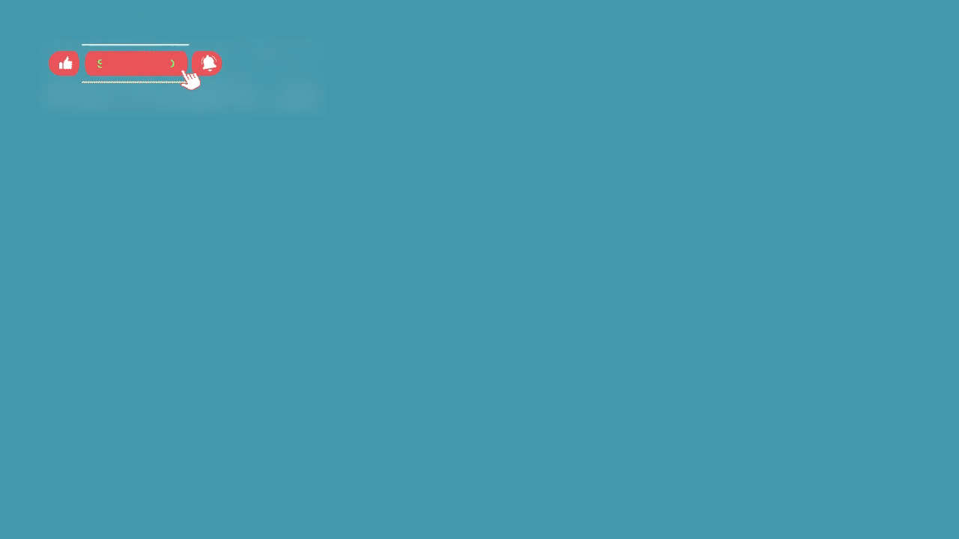
left_click(135, 63)
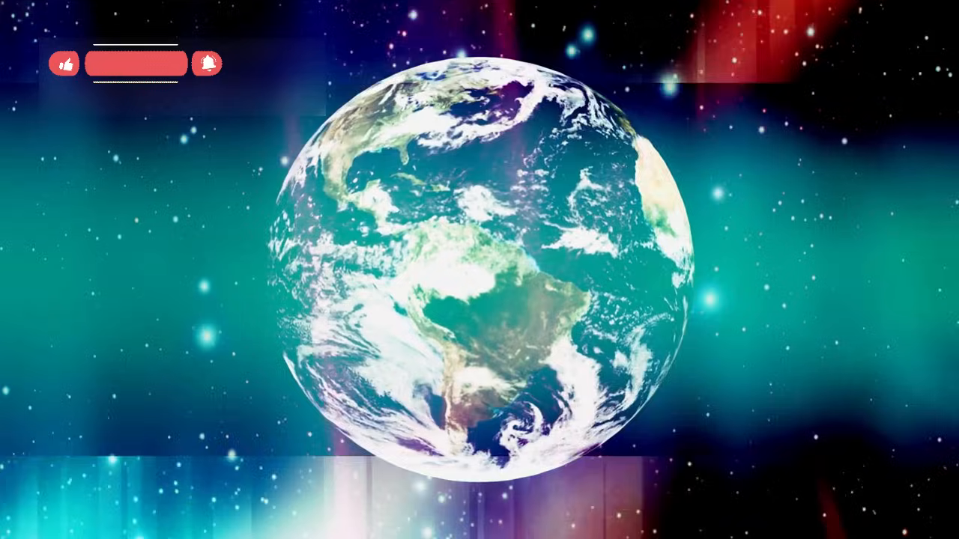
left_click(136, 63)
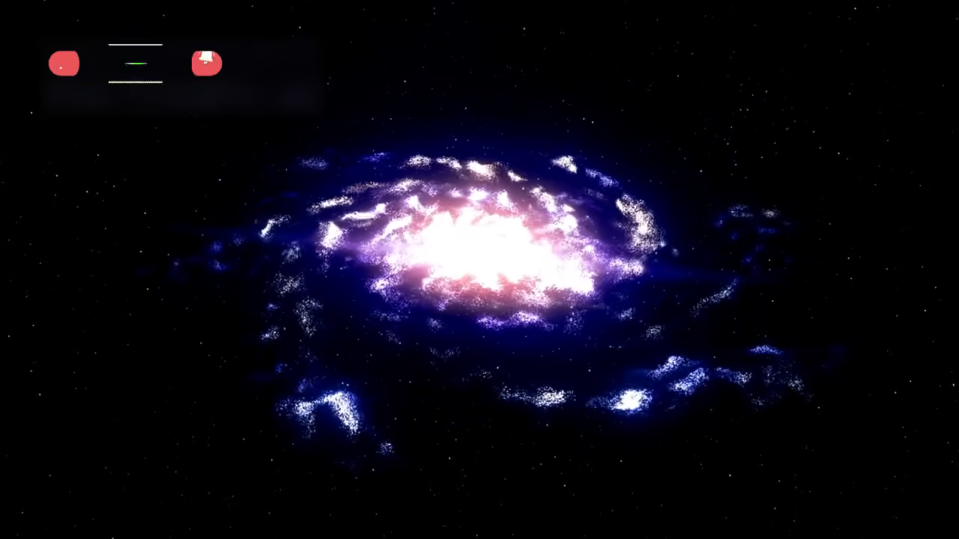
left_click(135, 63)
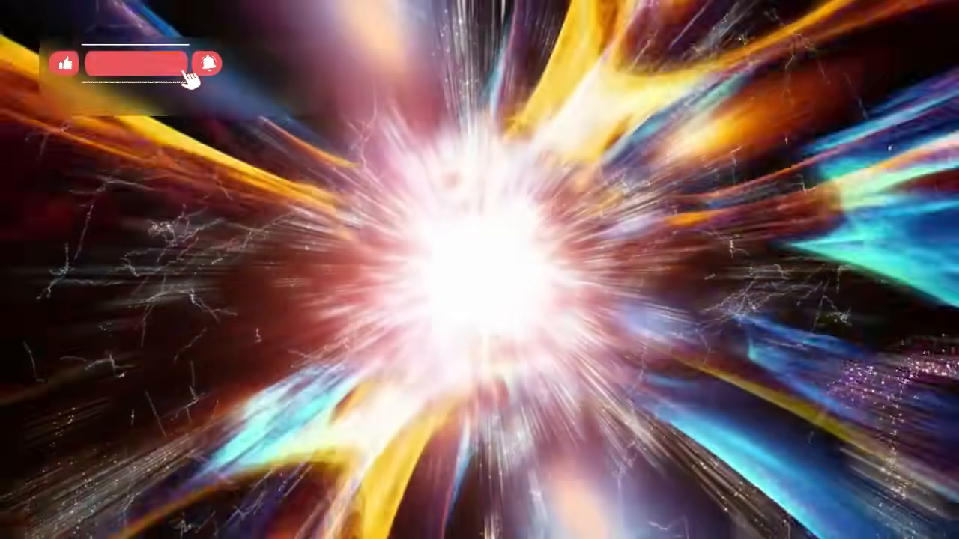
left_click(136, 63)
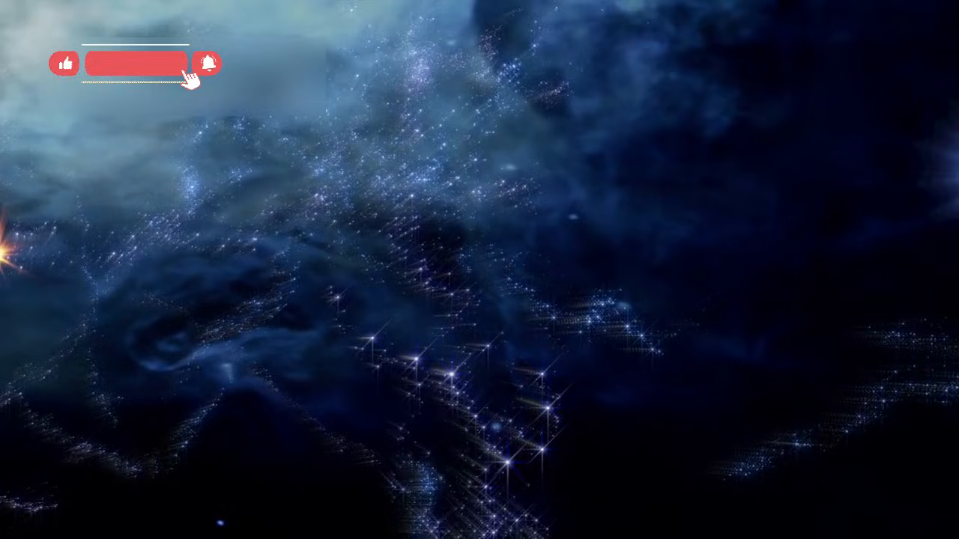
left_click(137, 63)
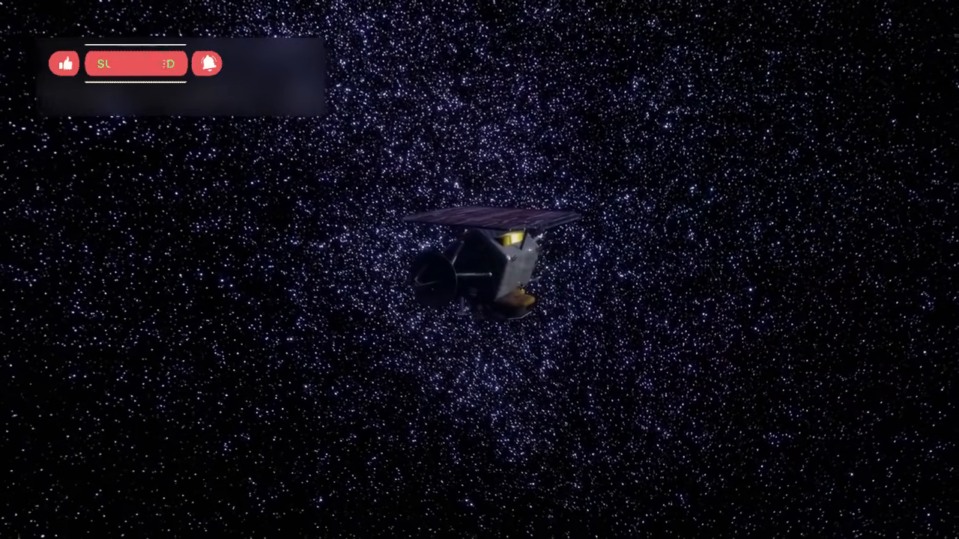
left_click(136, 63)
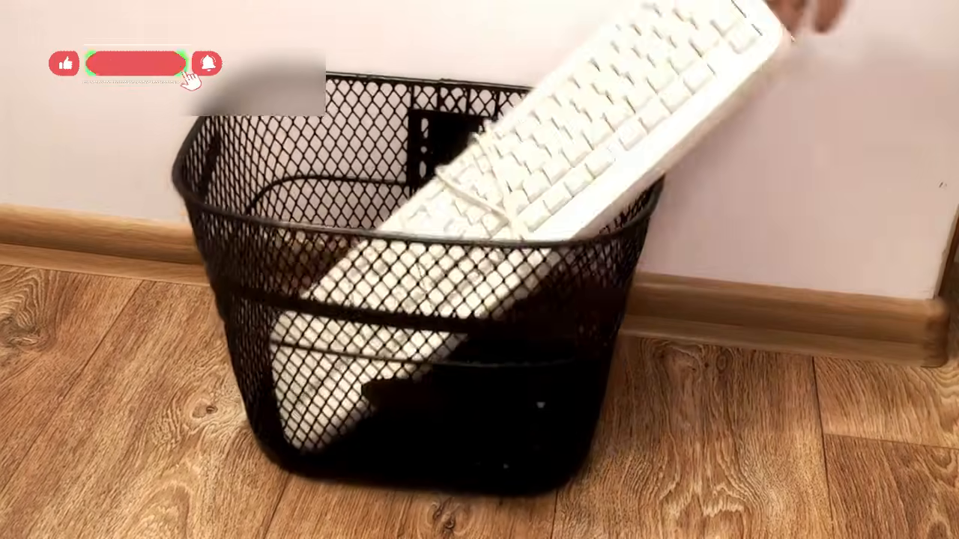
left_click(135, 63)
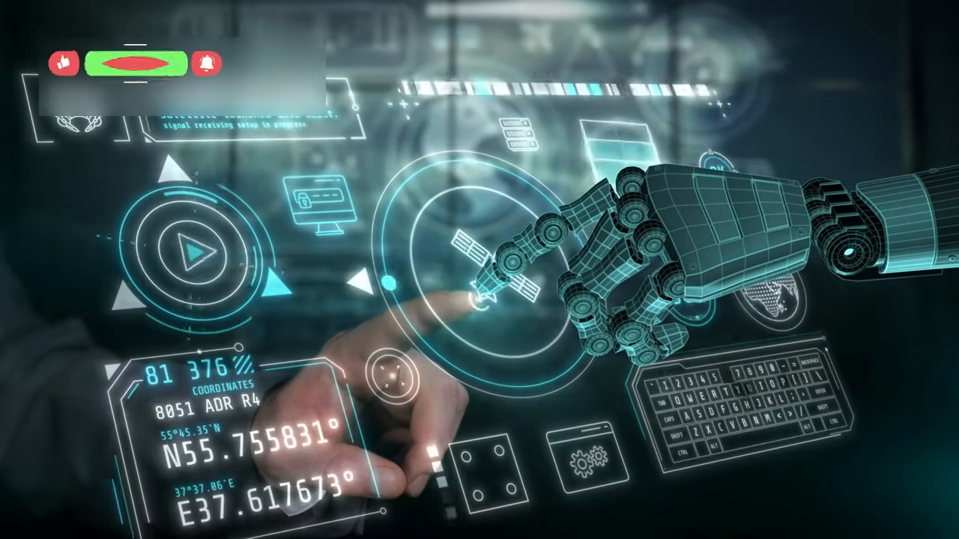
left_click(135, 63)
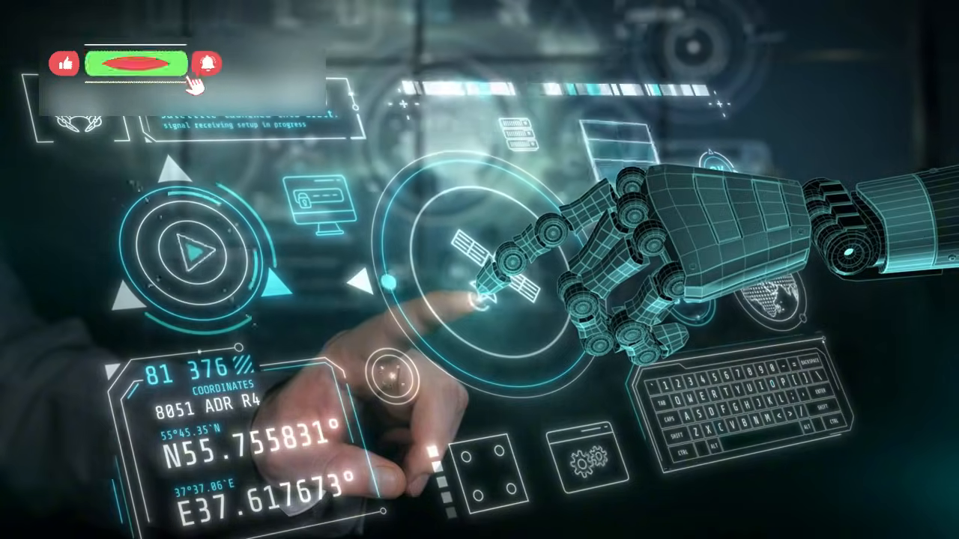
left_click(123, 63)
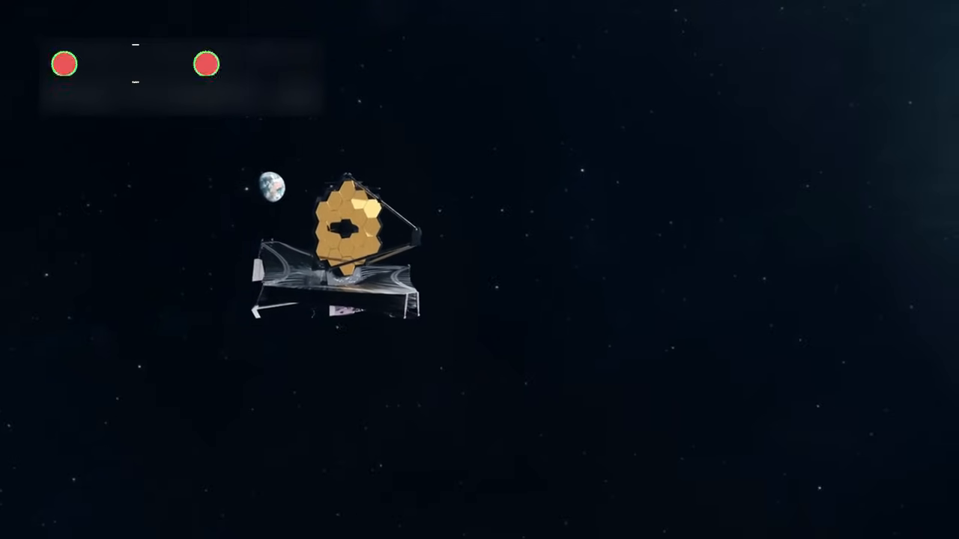
left_click(135, 63)
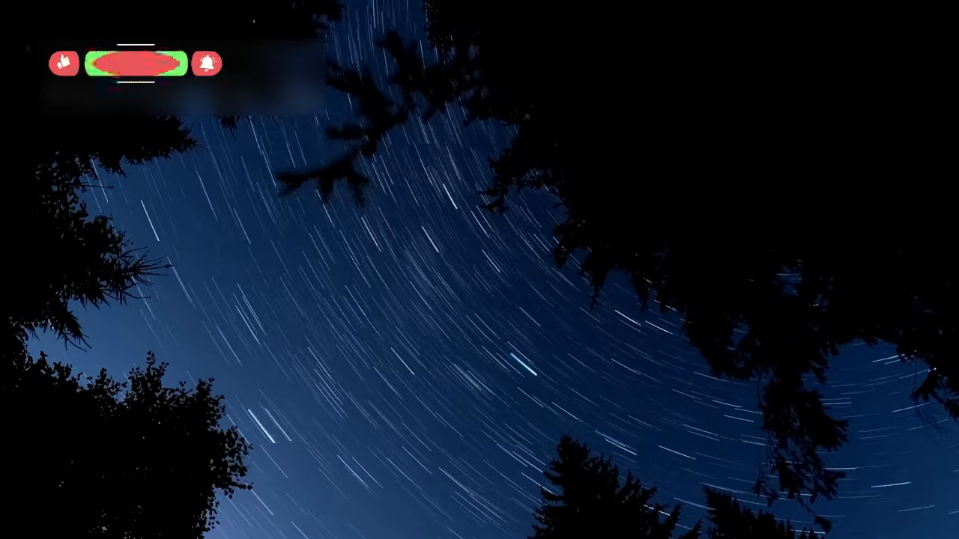
left_click(134, 62)
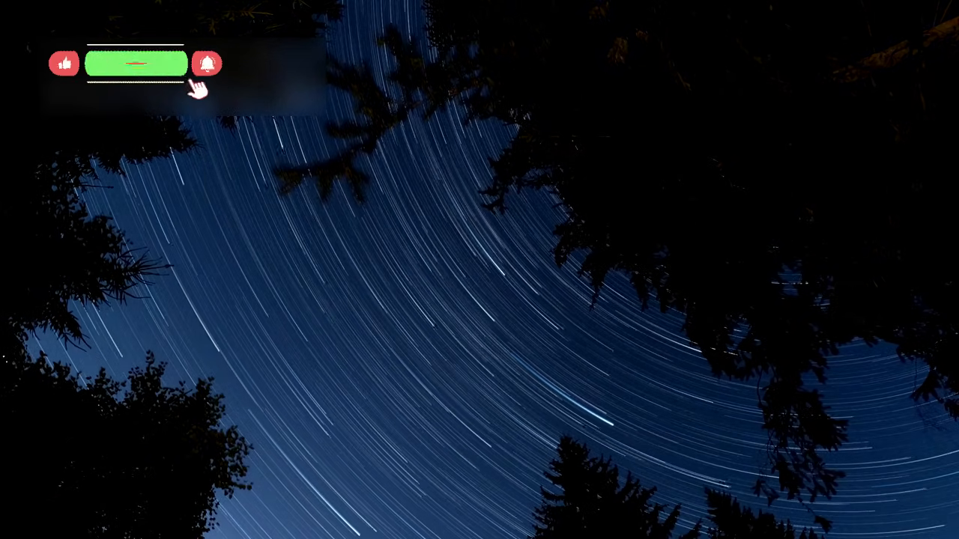
left_click(138, 63)
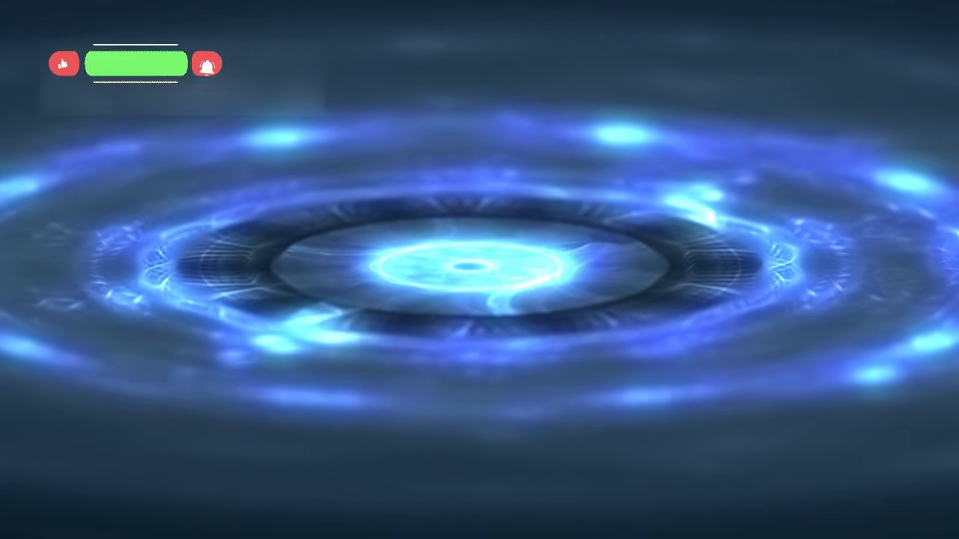
left_click(136, 63)
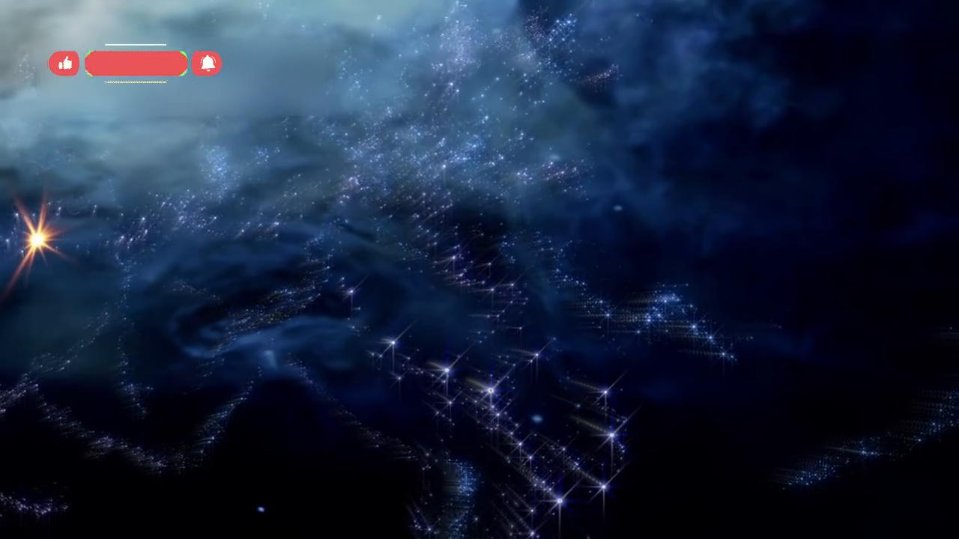
left_click(135, 63)
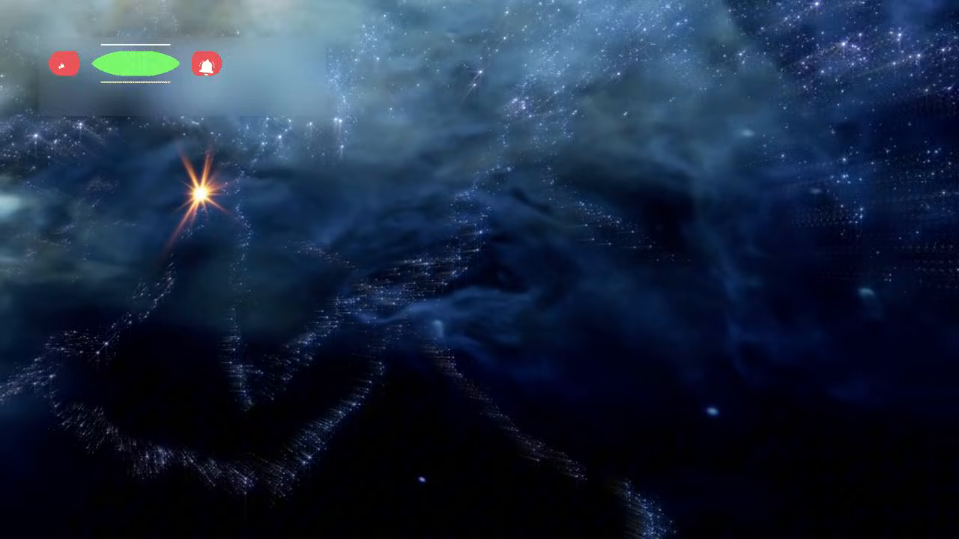
left_click(136, 63)
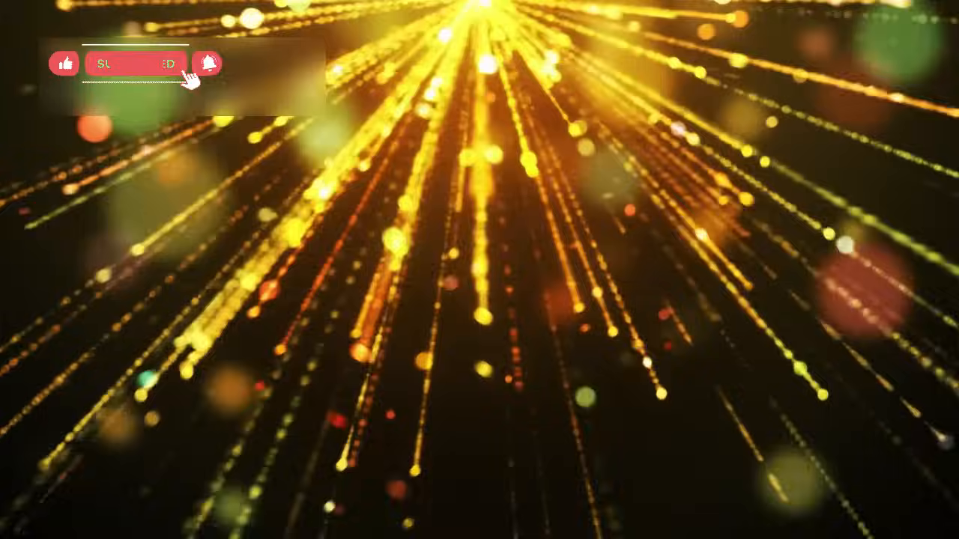
left_click(136, 63)
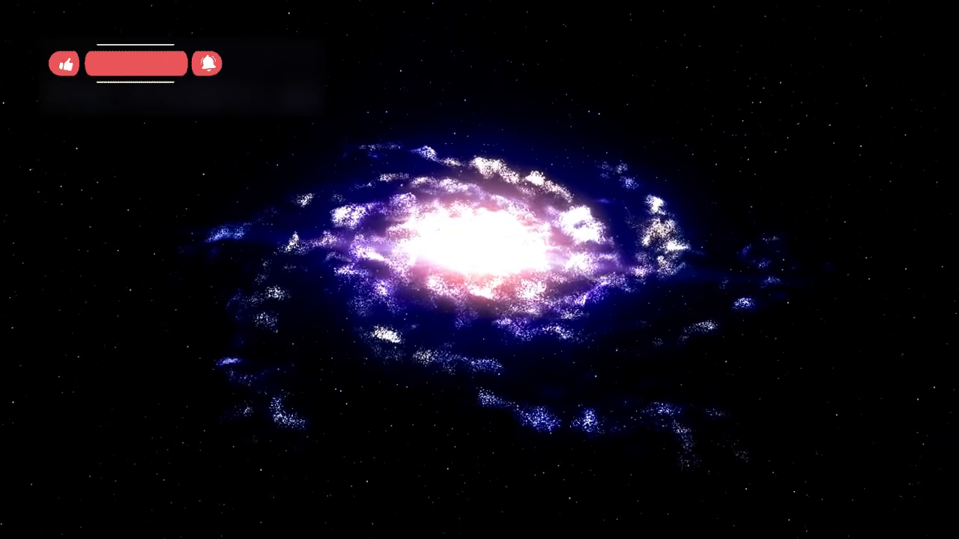
left_click(135, 63)
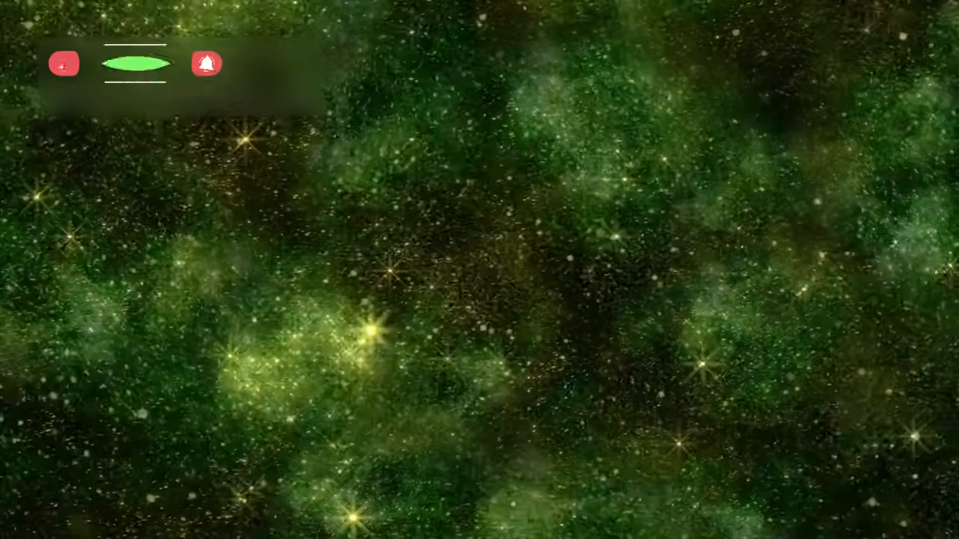
left_click(135, 63)
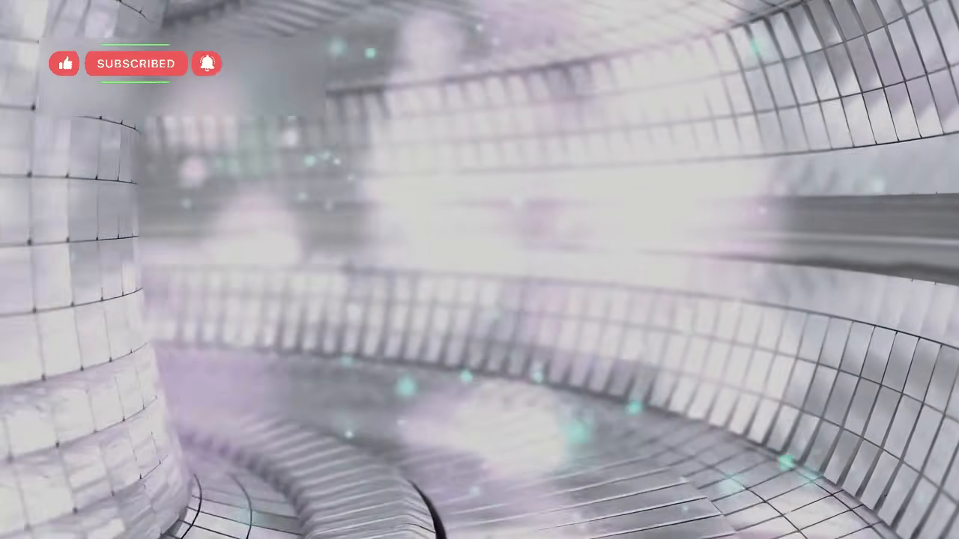
left_click(138, 63)
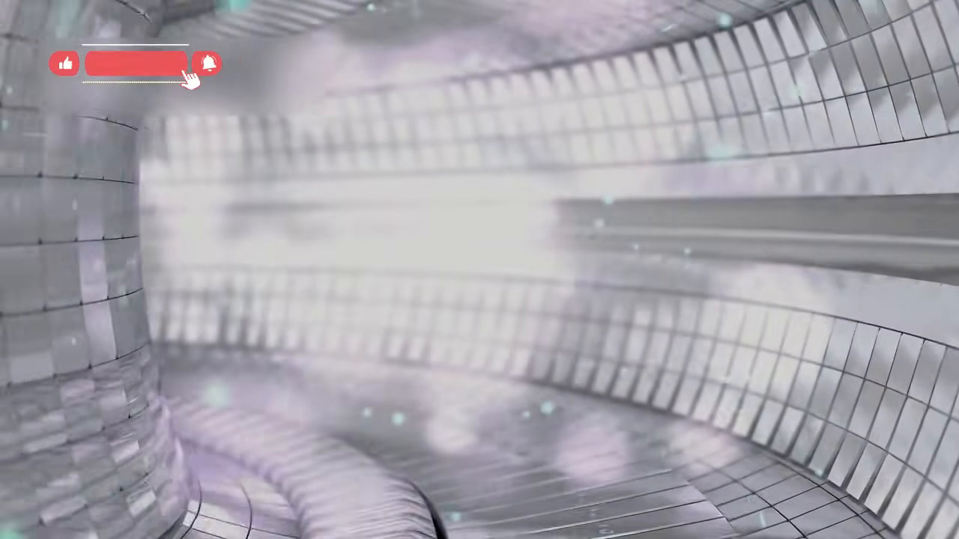
left_click(138, 63)
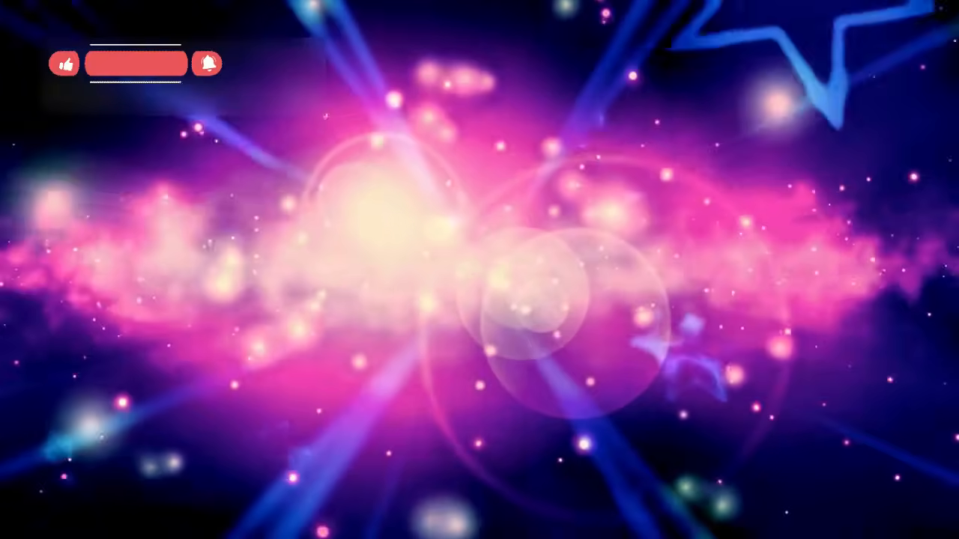
left_click(136, 63)
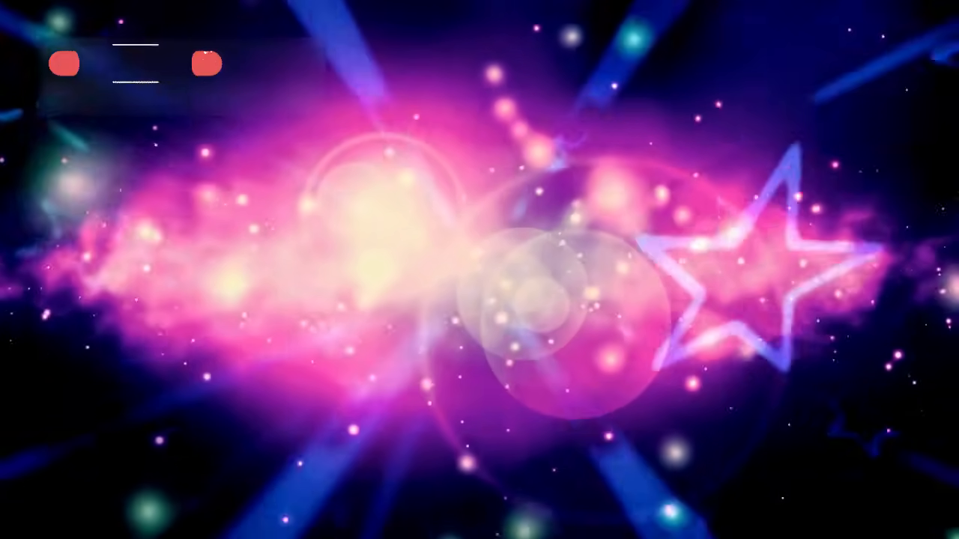
left_click(135, 63)
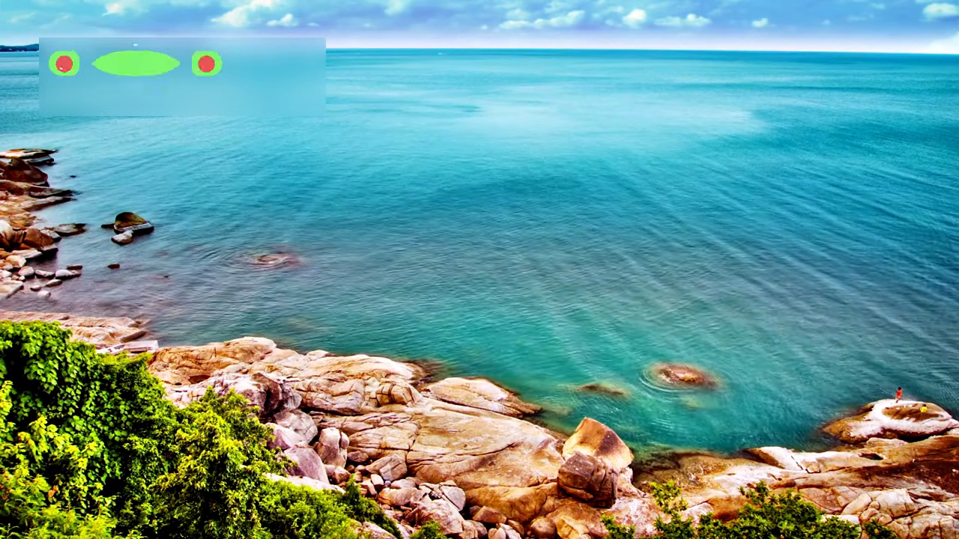
left_click(135, 62)
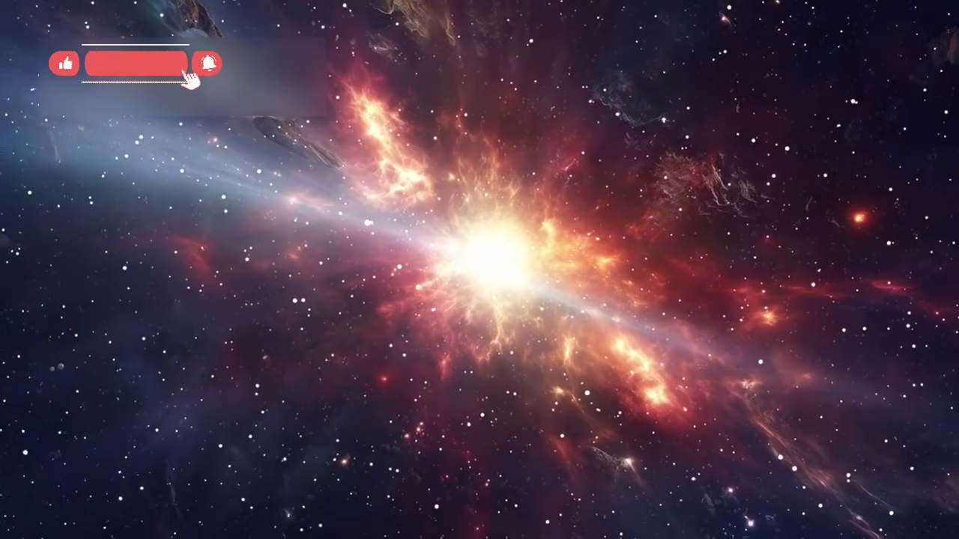
left_click(136, 63)
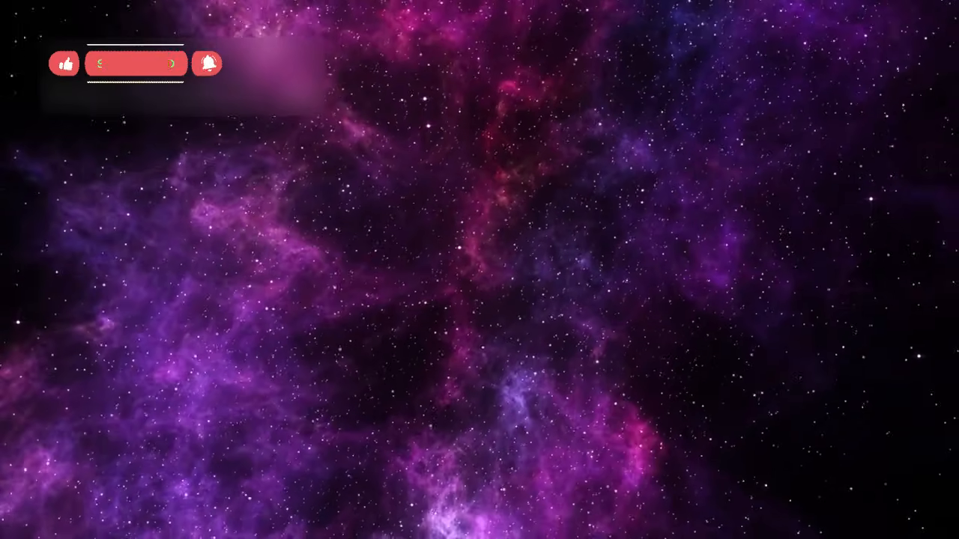
left_click(137, 63)
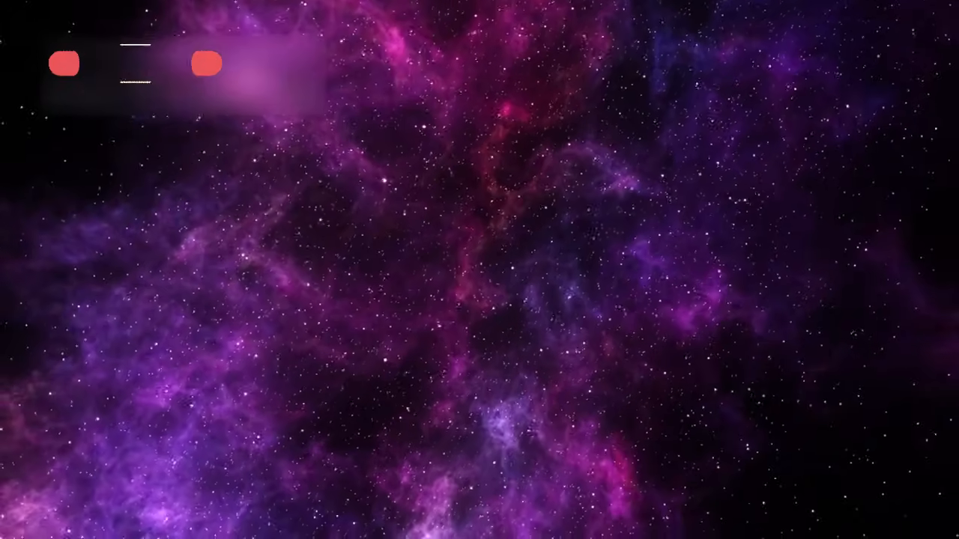
left_click(135, 63)
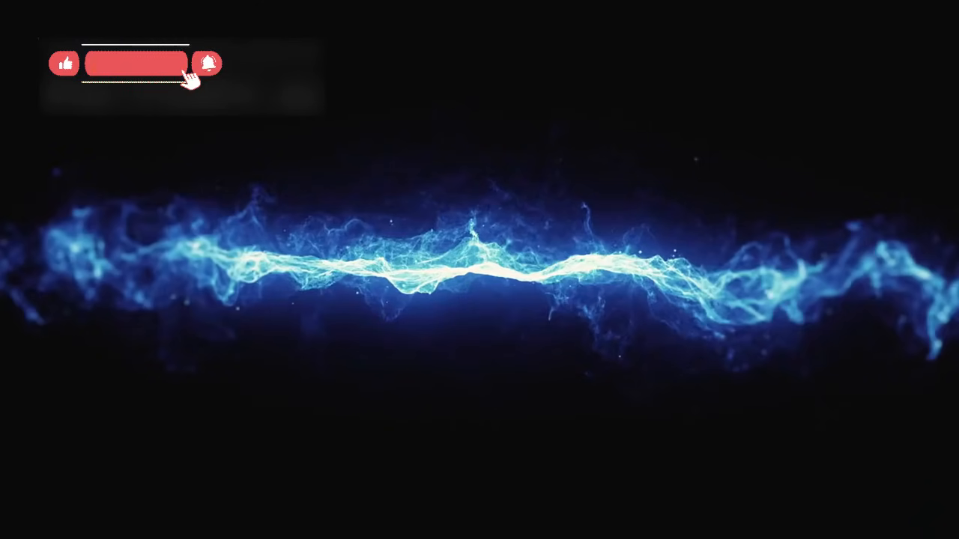
left_click(136, 63)
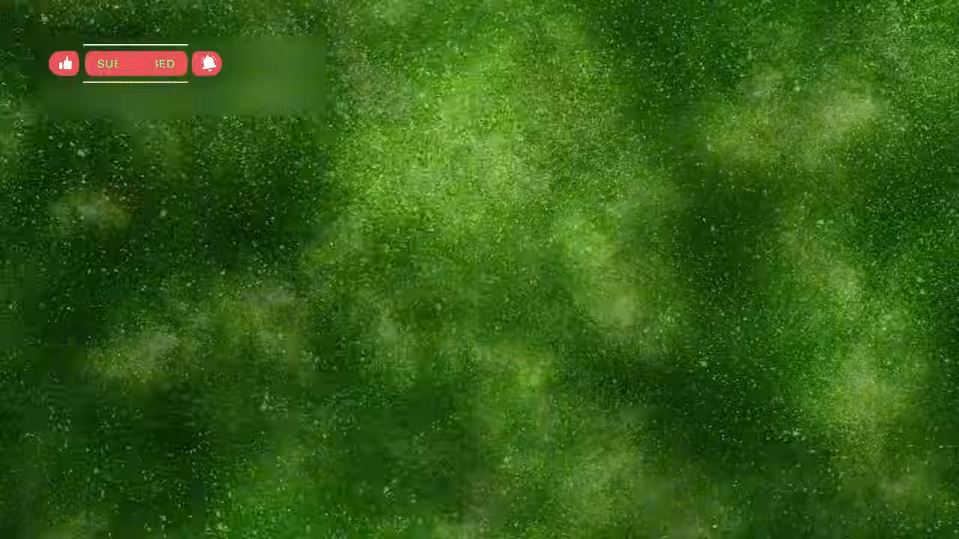
left_click(134, 63)
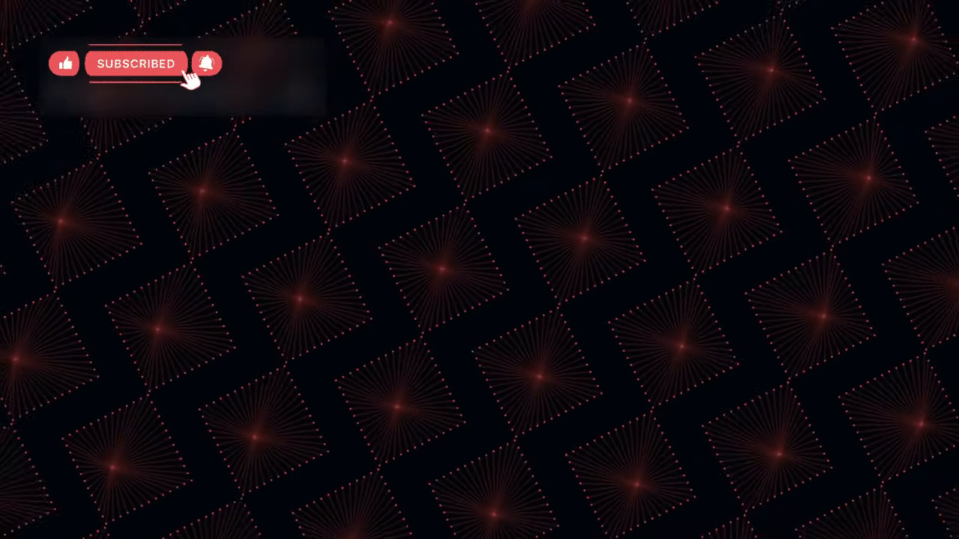
left_click(136, 63)
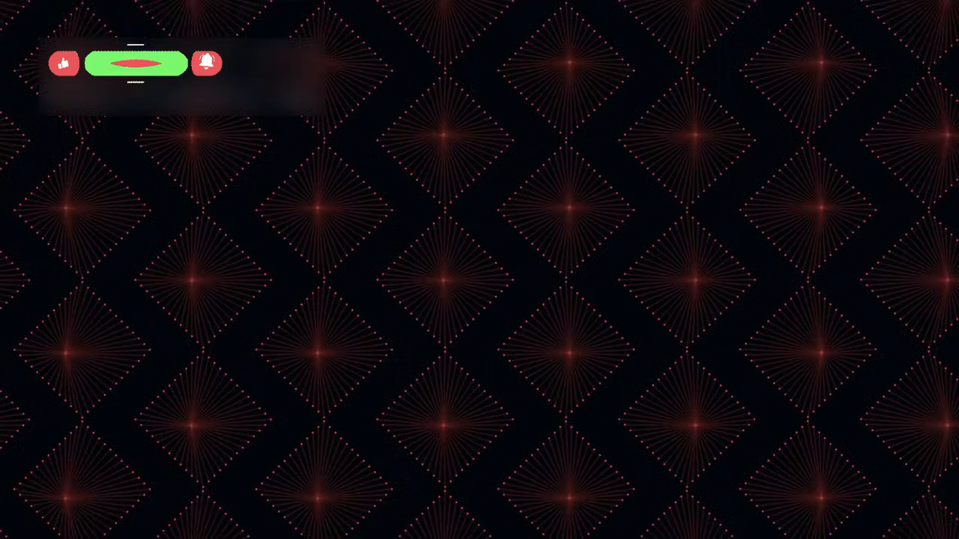
left_click(137, 63)
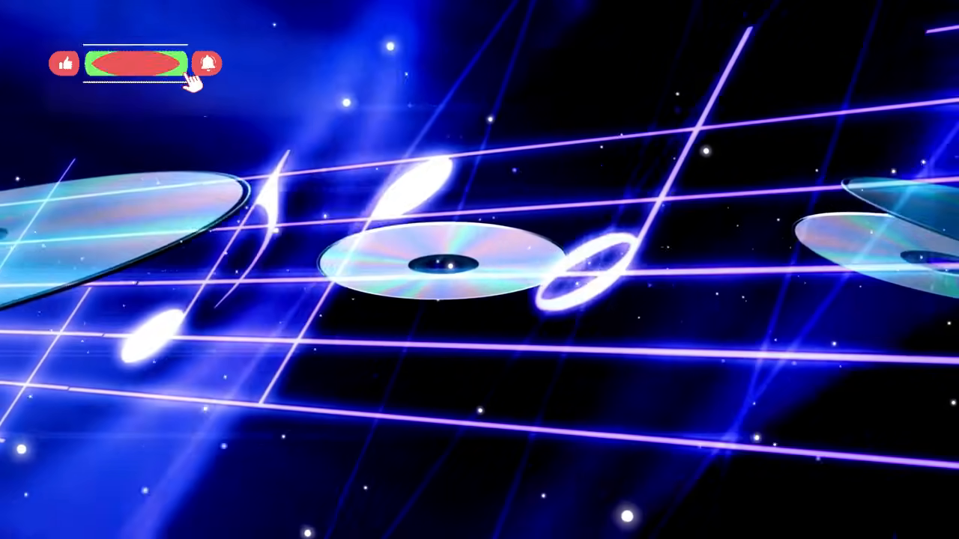
left_click(135, 63)
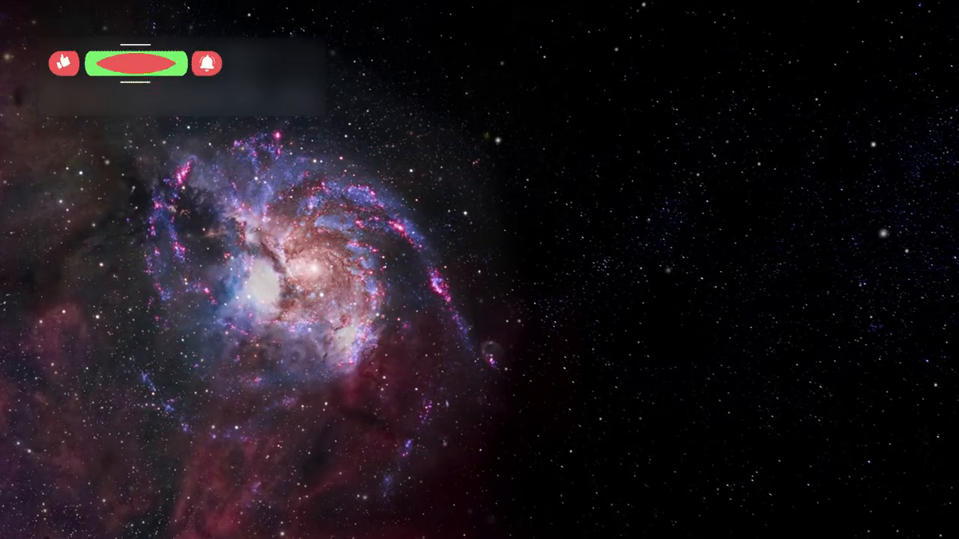
left_click(136, 63)
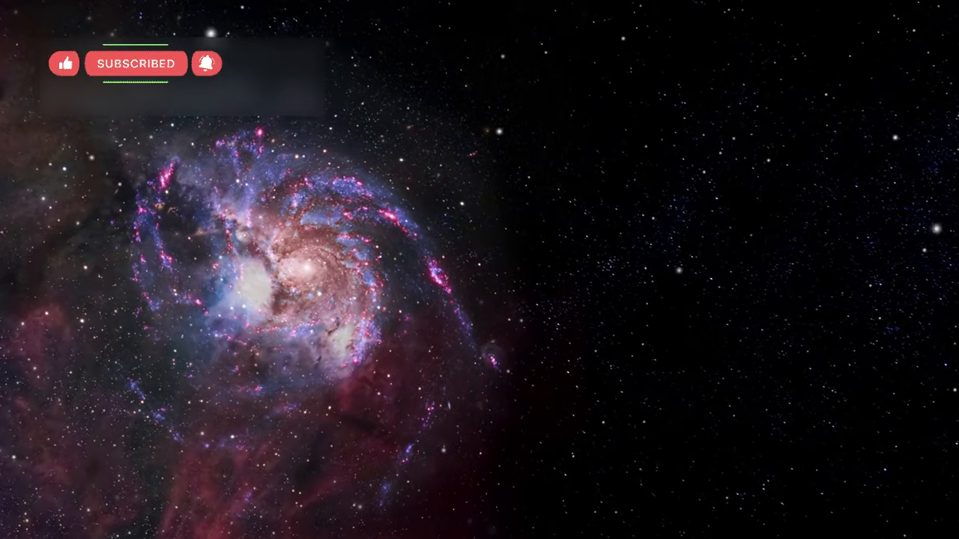
left_click(137, 63)
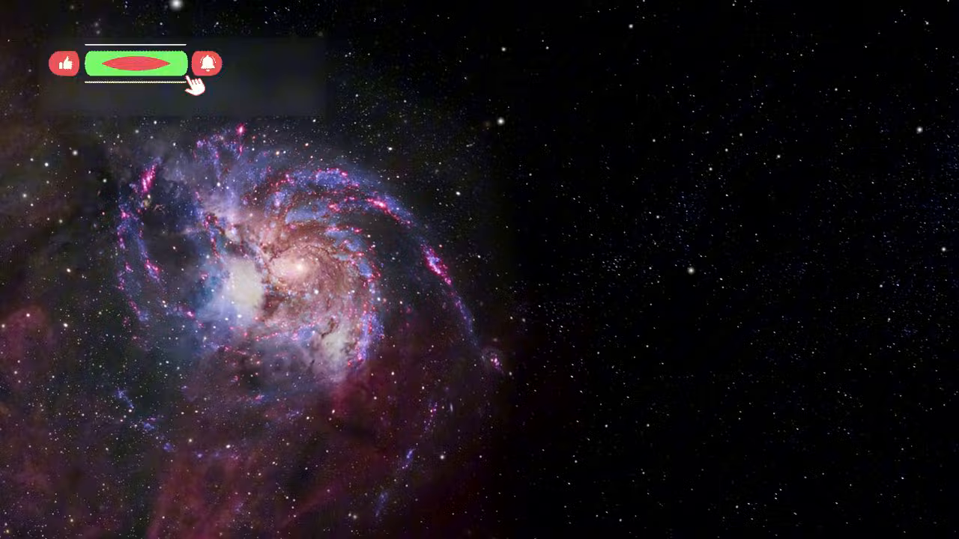
left_click(135, 63)
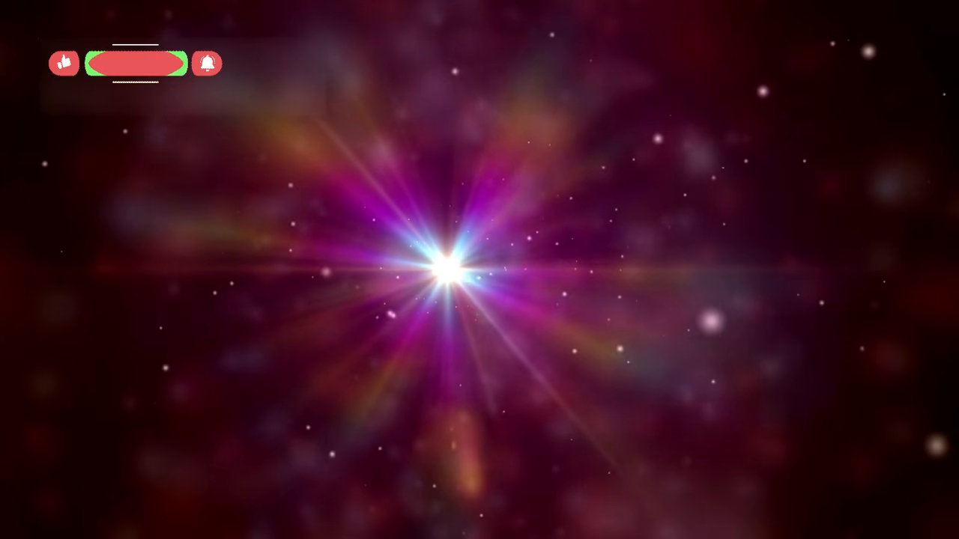
left_click(134, 63)
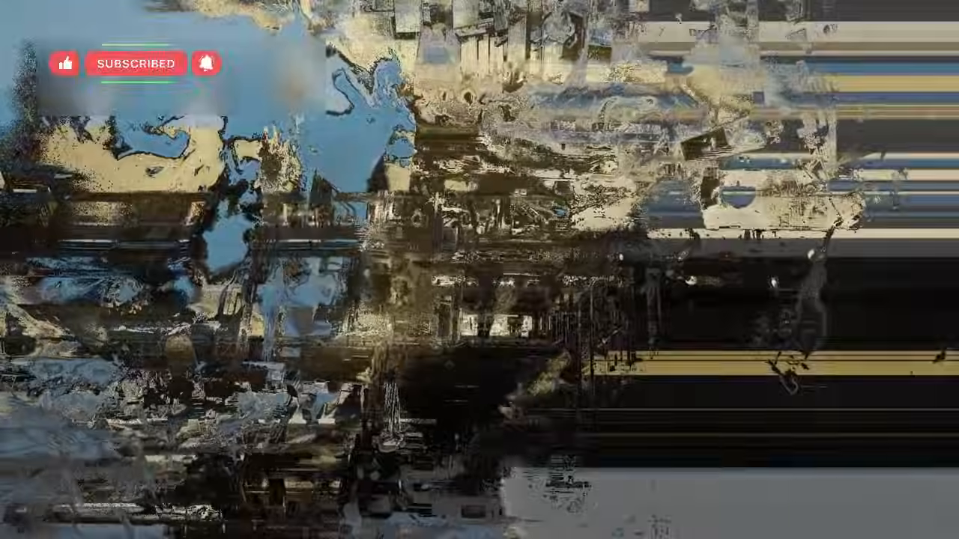
left_click(135, 63)
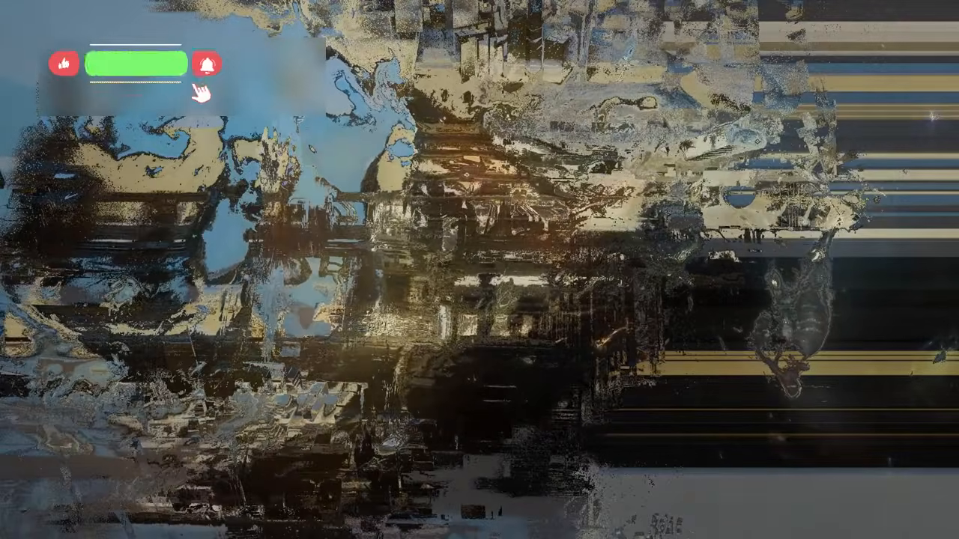
left_click(136, 63)
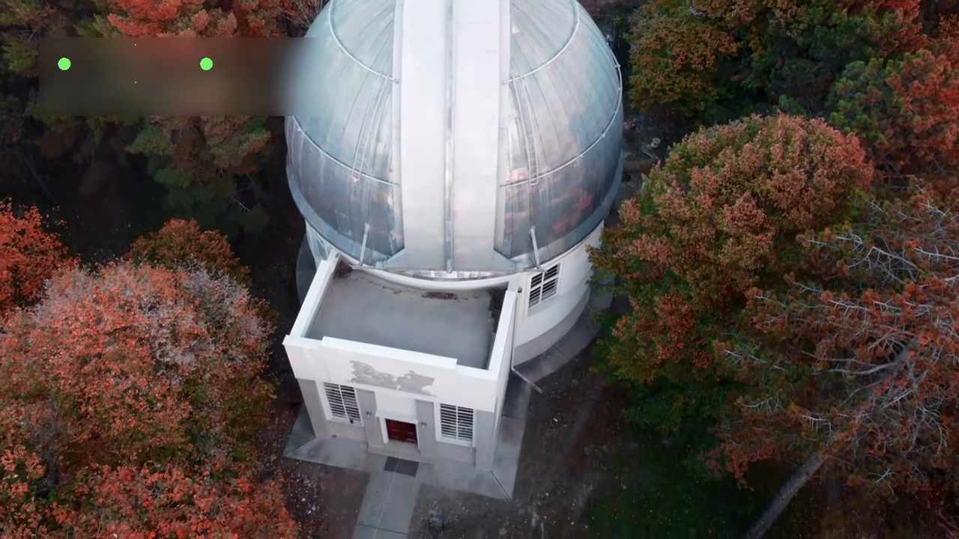
left_click(135, 63)
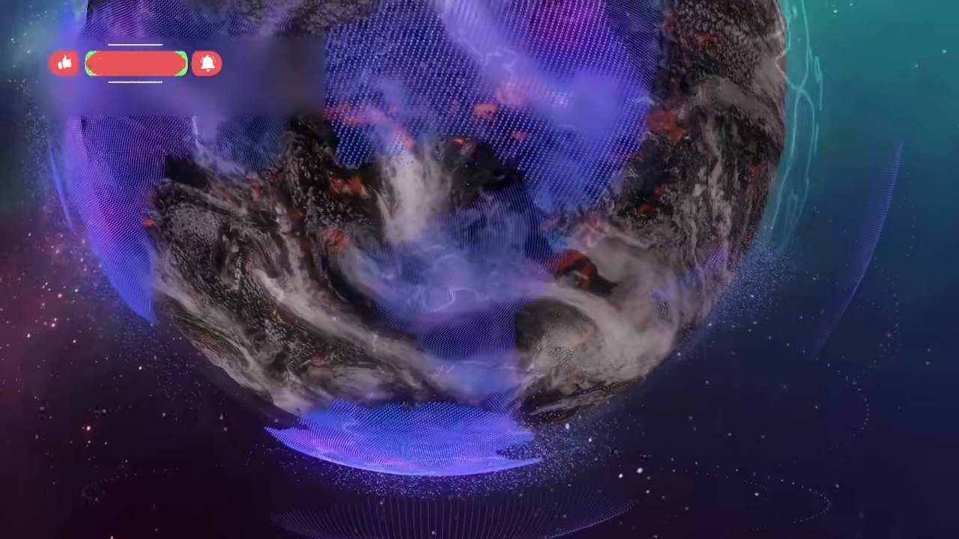
left_click(135, 63)
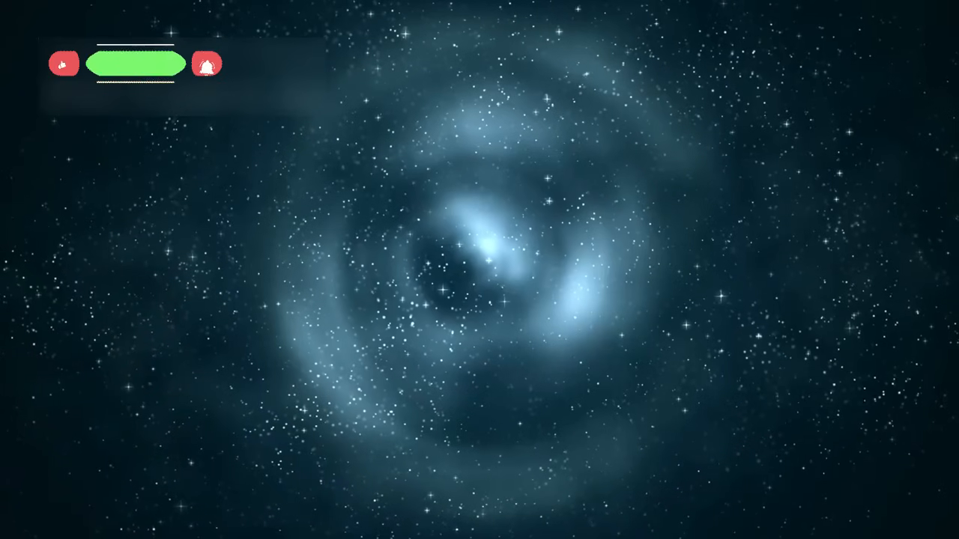
left_click(137, 63)
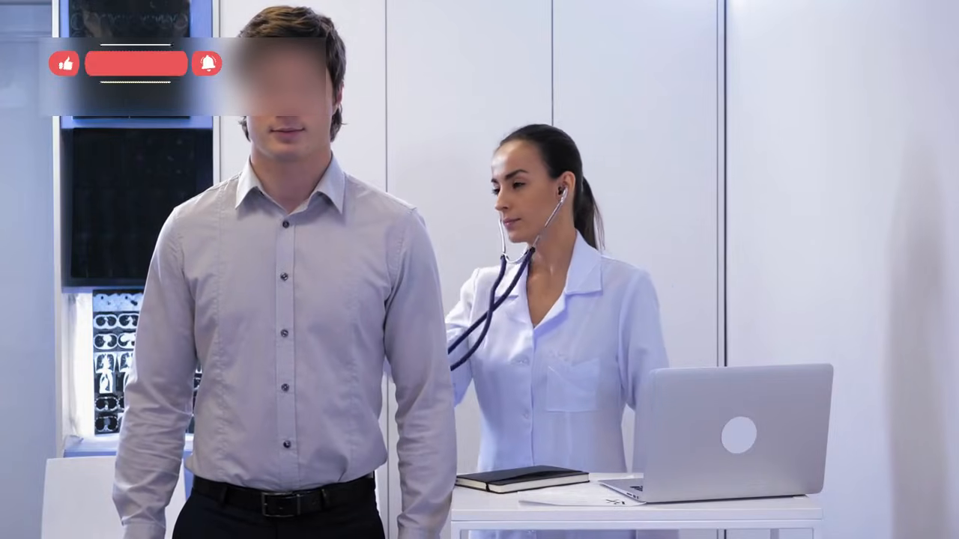
left_click(136, 63)
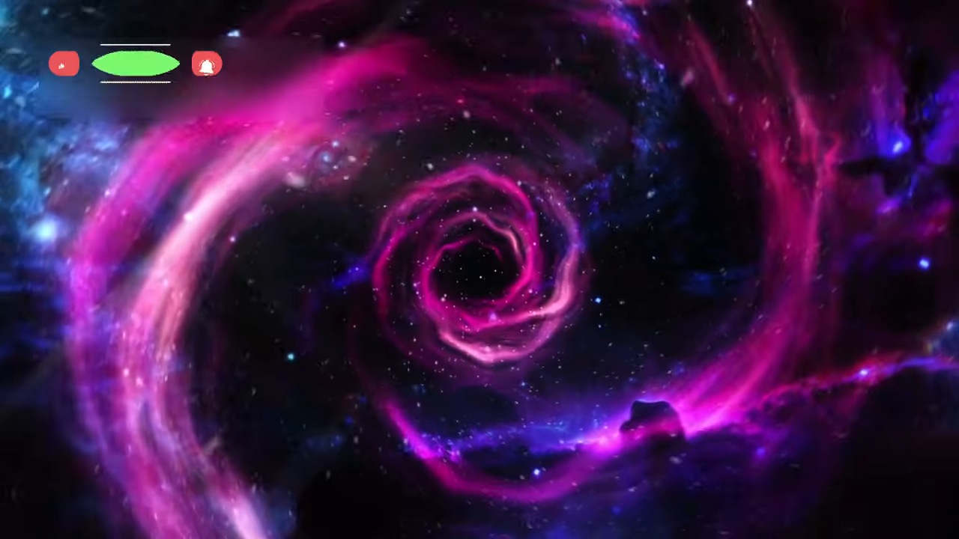
left_click(134, 63)
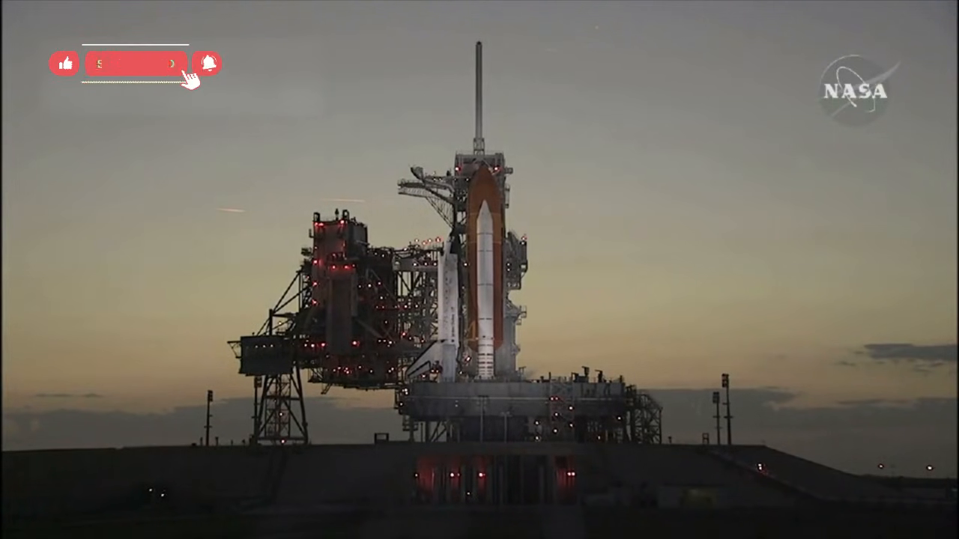
left_click(138, 63)
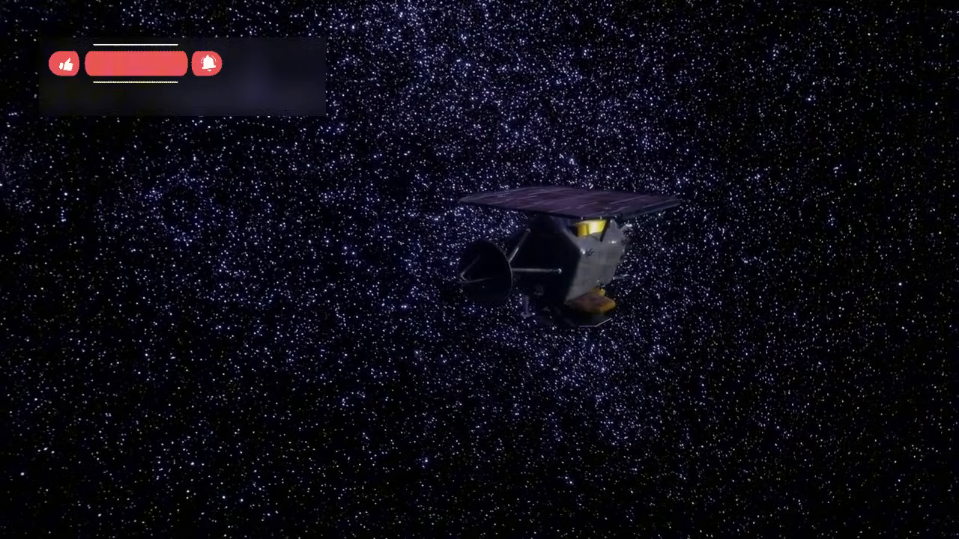
left_click(136, 63)
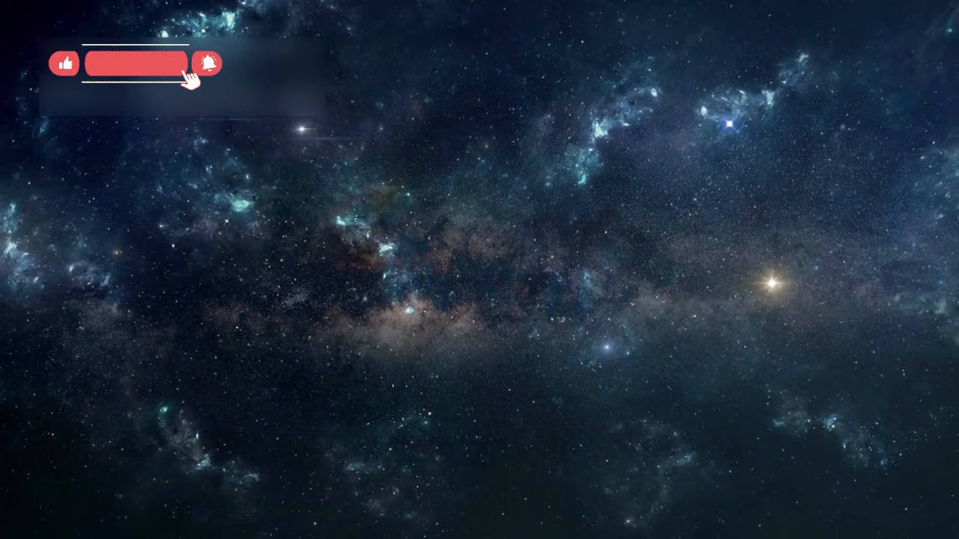
left_click(136, 63)
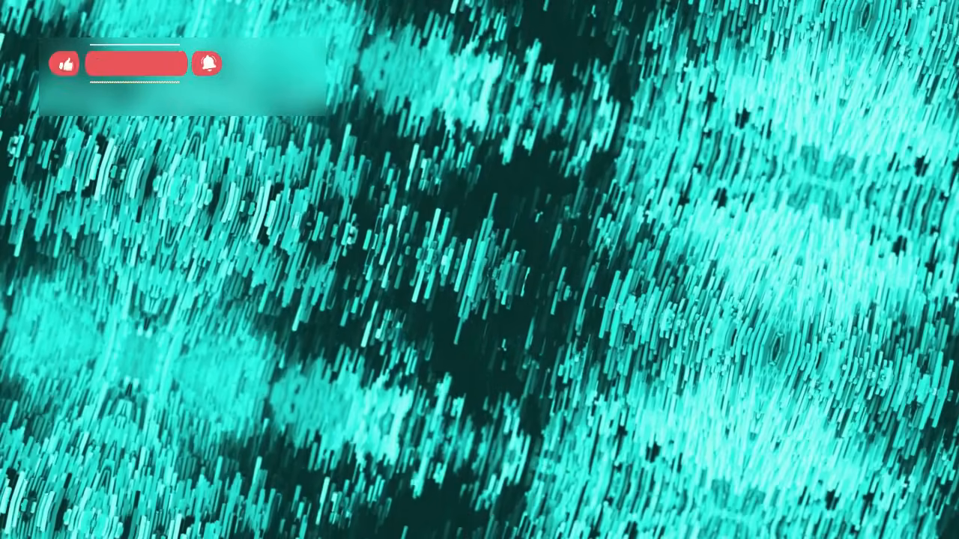
left_click(135, 63)
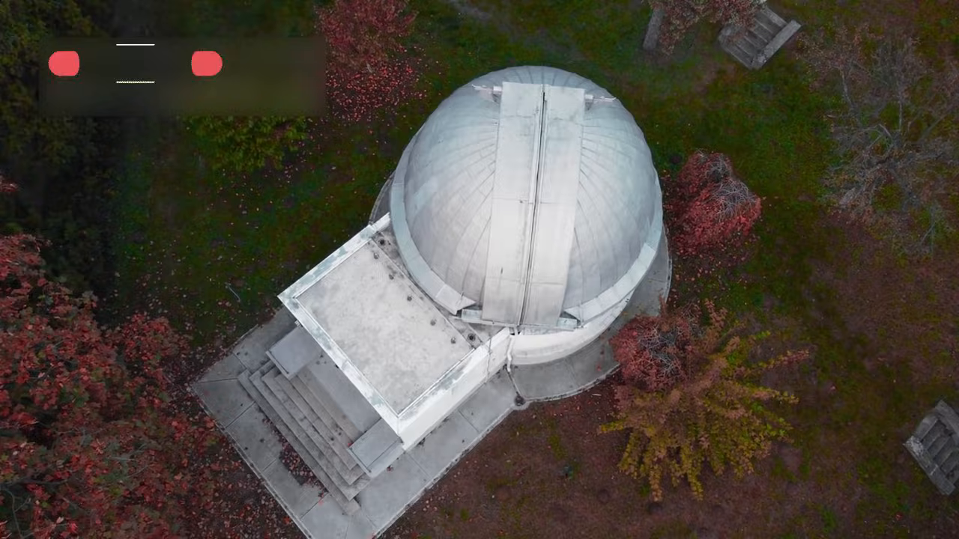
left_click(135, 63)
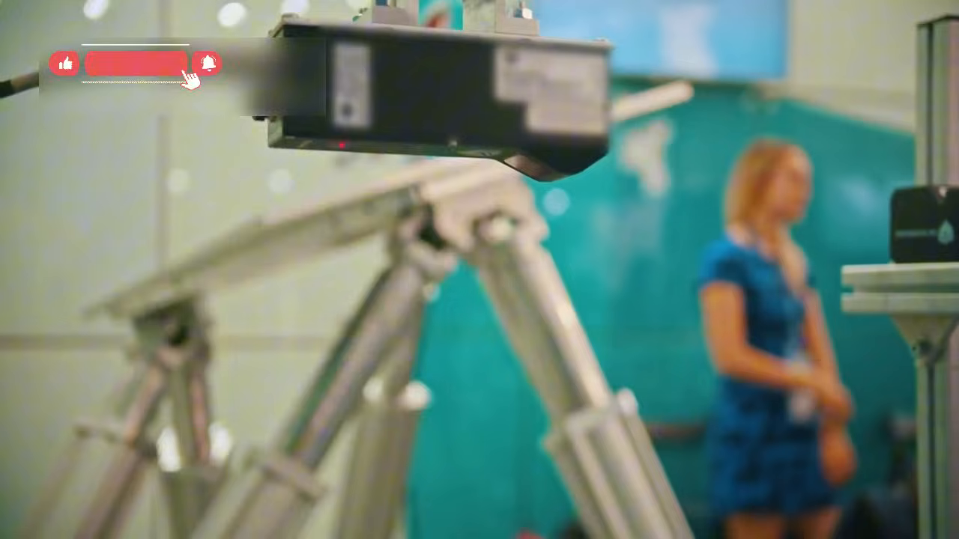
left_click(135, 63)
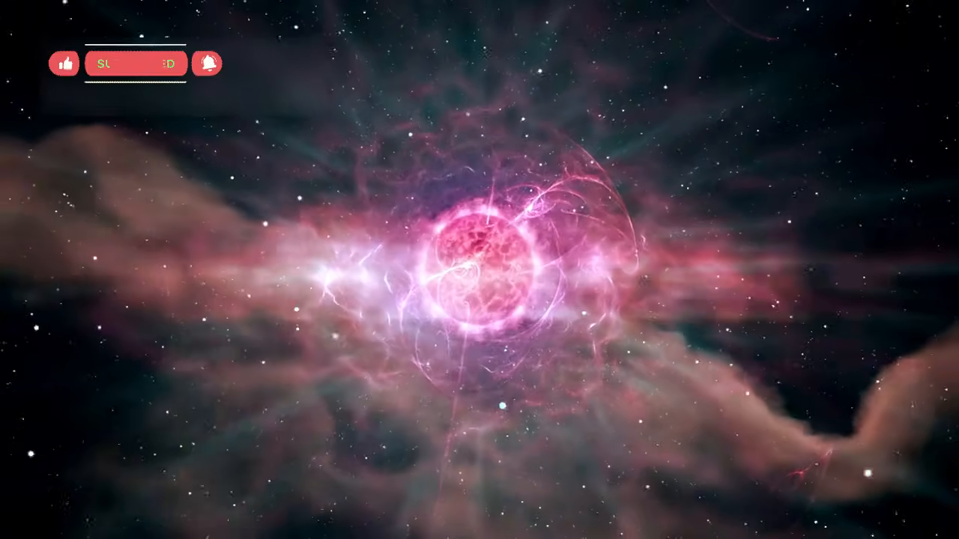
left_click(135, 63)
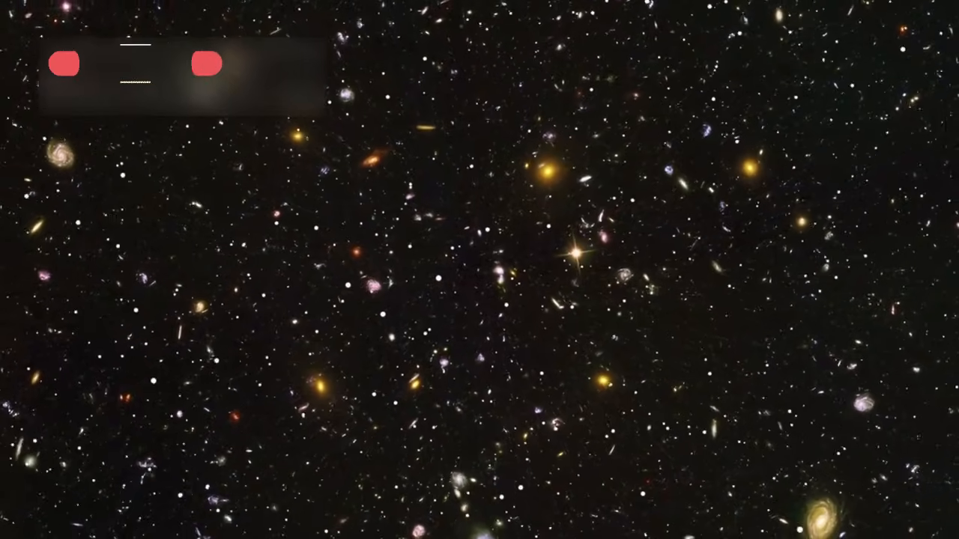
left_click(135, 63)
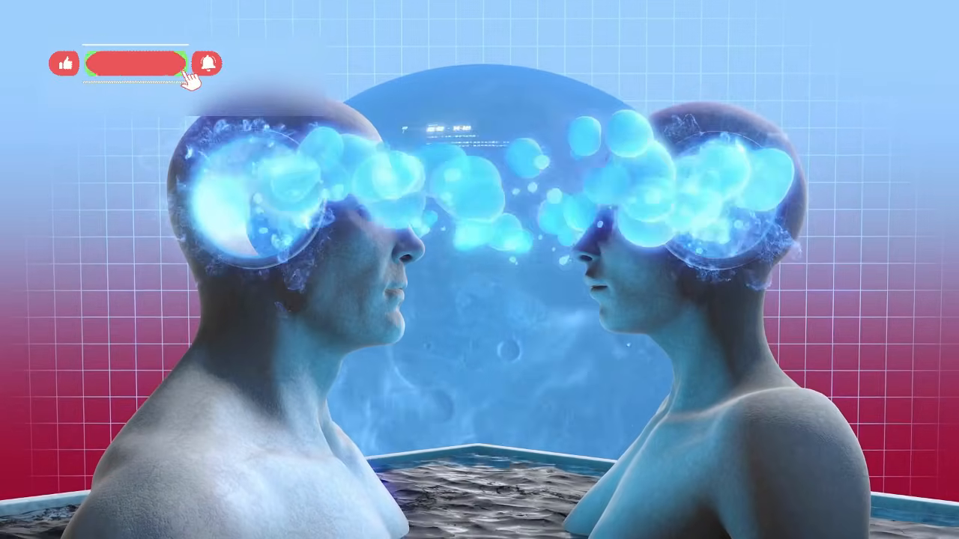
left_click(136, 63)
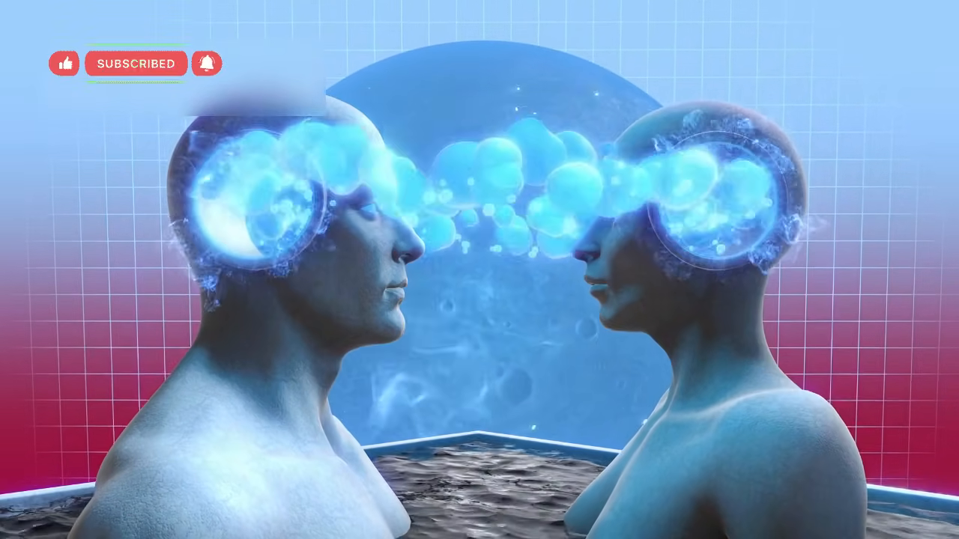